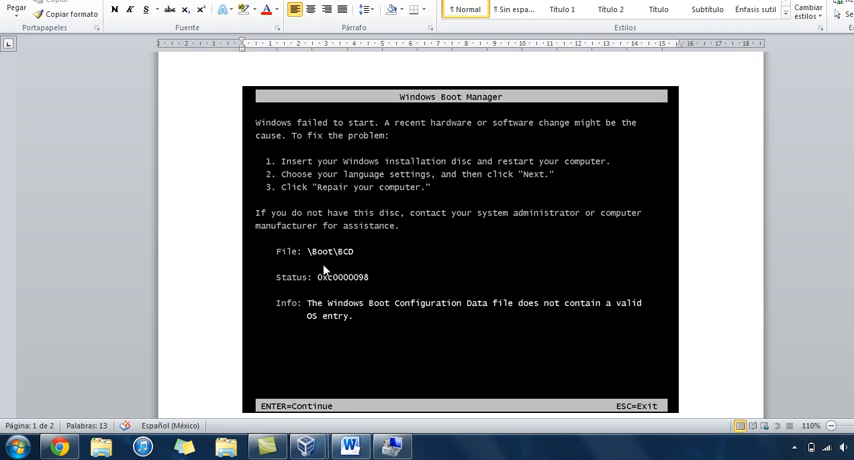
mouse_move(311, 215)
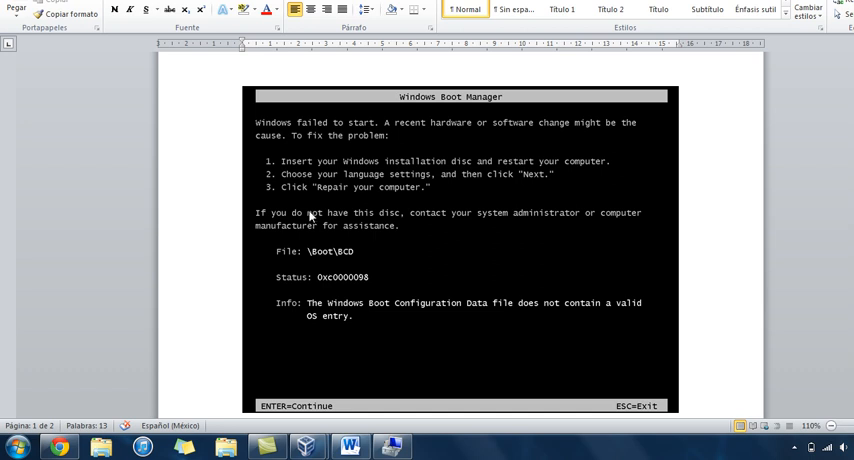
Scroll the document showing the Windows Boot Manager BCD error beside the Explorer window
scroll(down, 3)
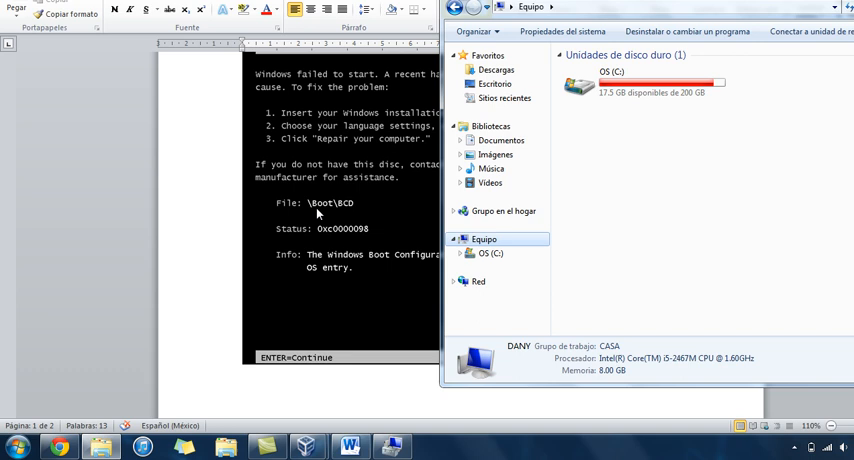
mouse_move(316, 190)
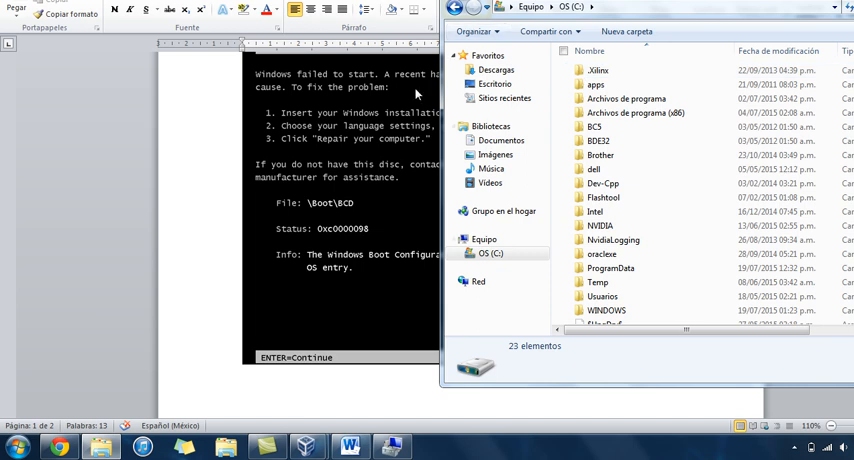
mouse_move(356, 215)
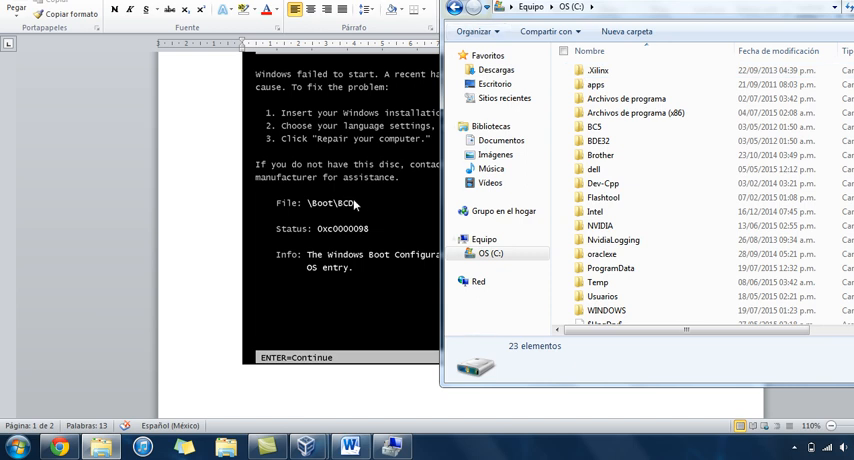
mouse_move(357, 205)
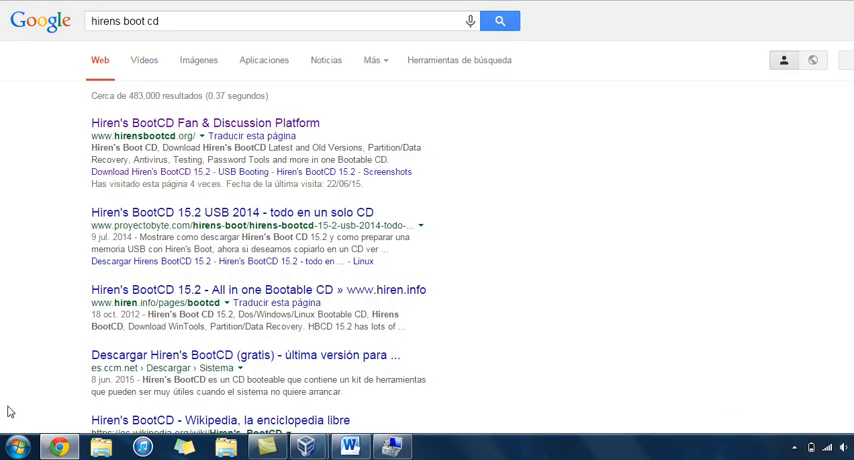
Open the Hiren's BootCD Fan & Discussion Platform result for 'hirens boot cd'
click(280, 20)
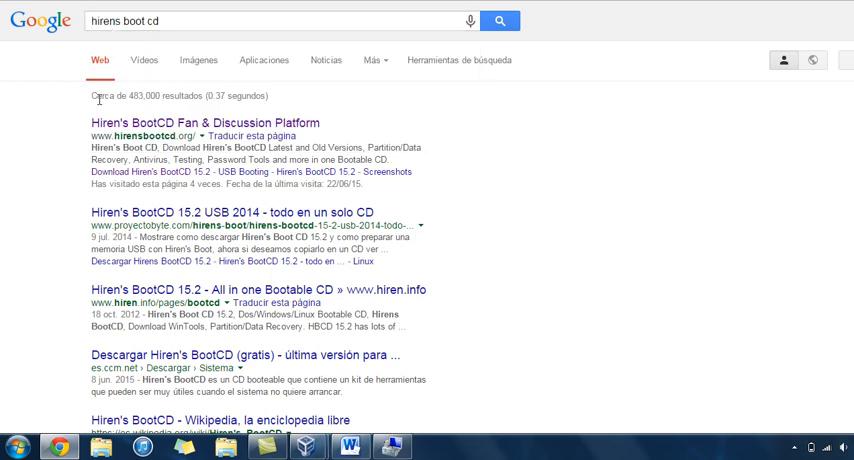
mouse_move(42, 112)
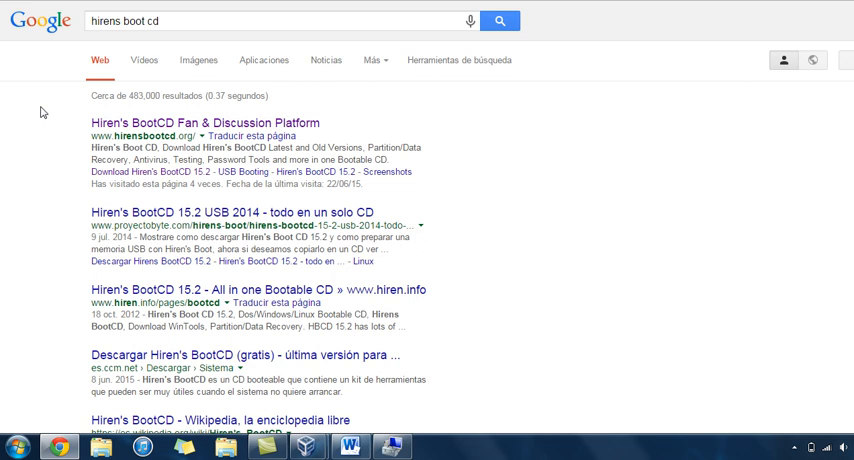
mouse_move(117, 135)
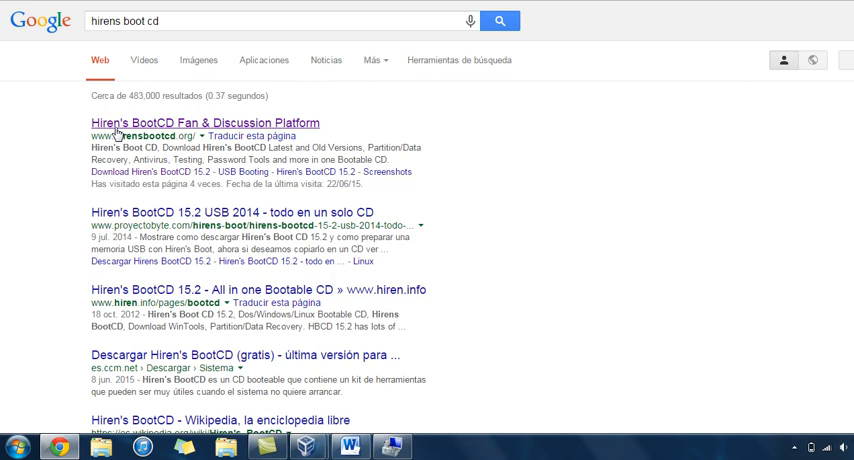
mouse_move(95, 101)
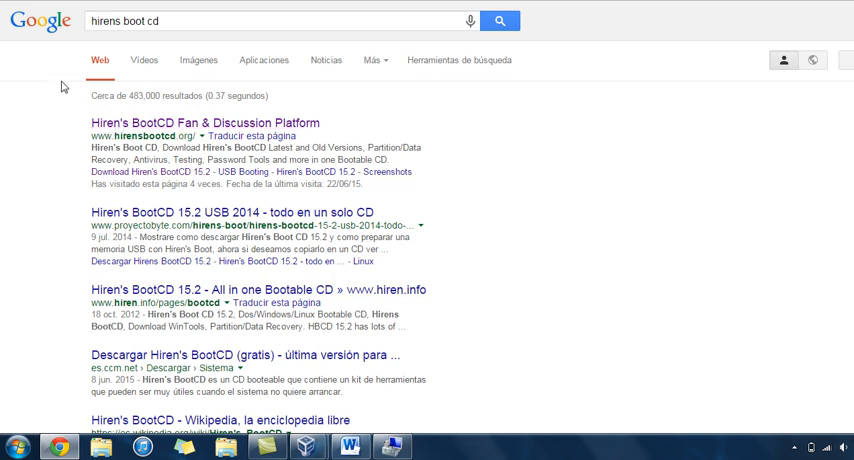
click(205, 123)
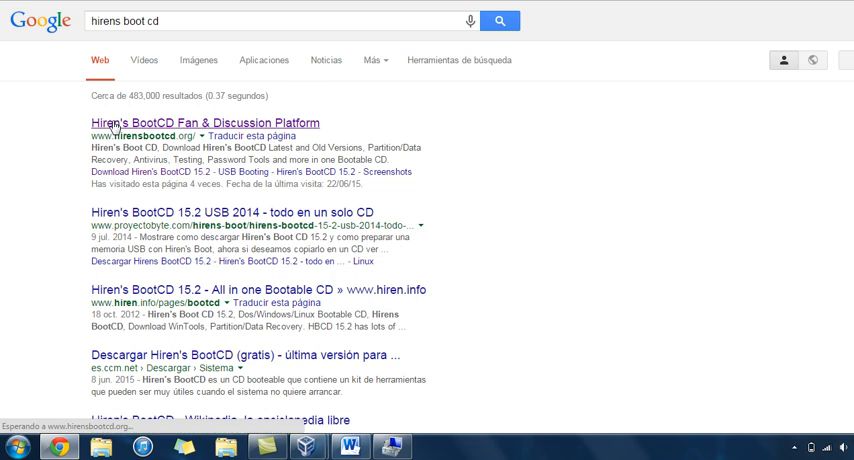
click(205, 123)
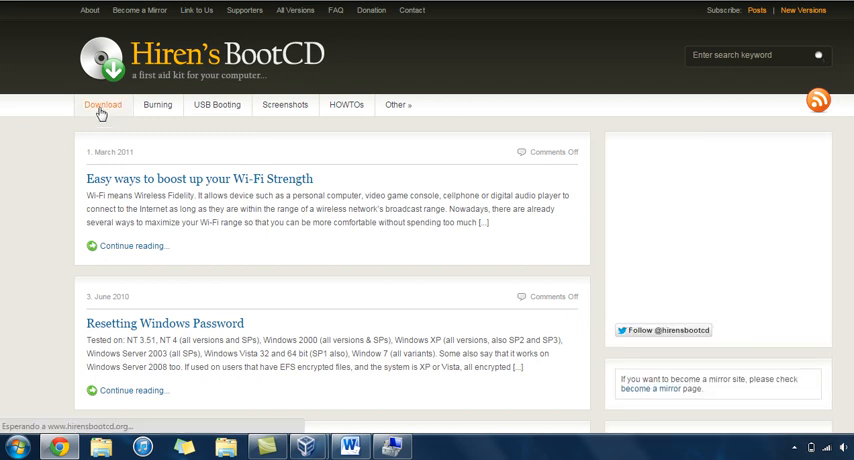
mouse_move(42, 155)
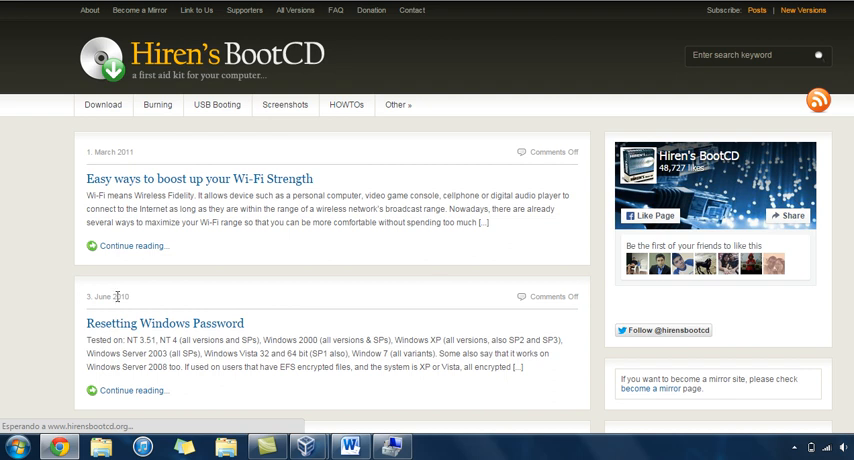
mouse_move(7, 196)
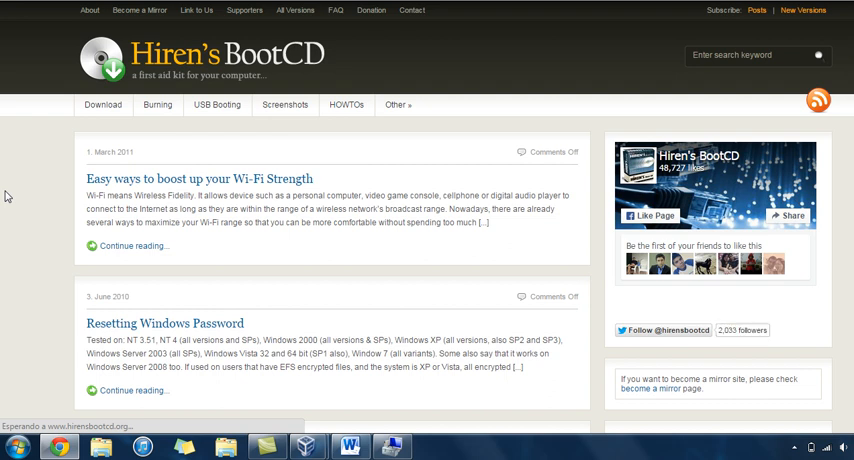
Scroll the hirensbootcd.org download page down to the tools and Updated Softwares list
scroll(down, 3)
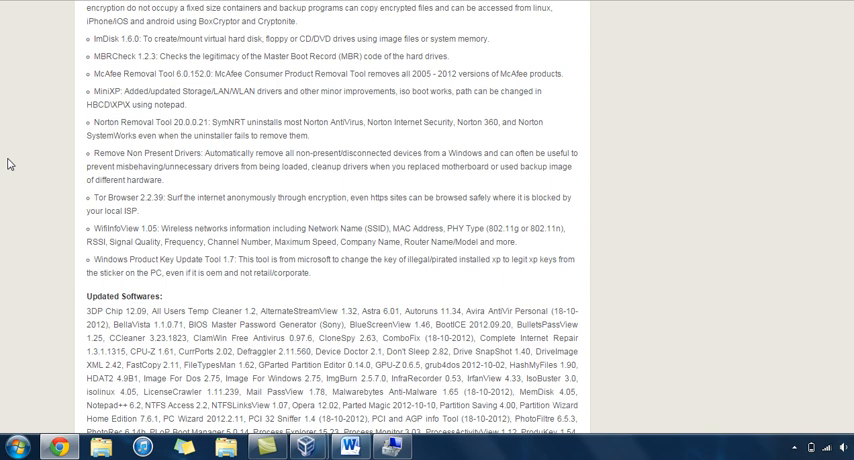
scroll(down, 3)
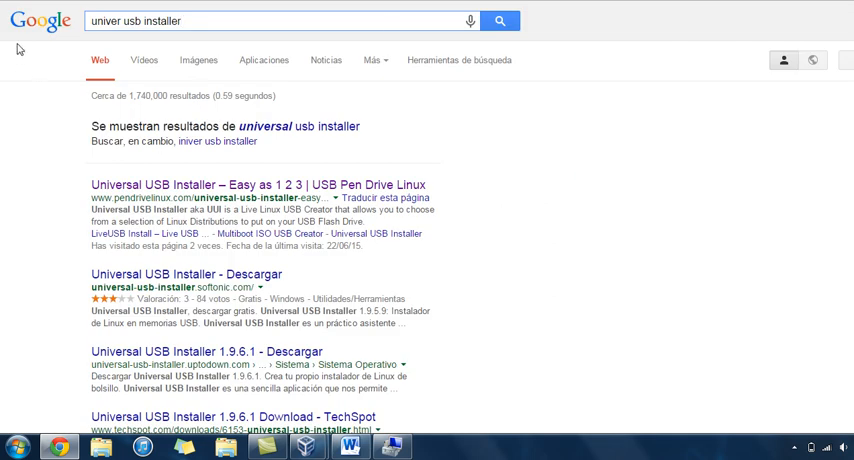
mouse_move(155, 141)
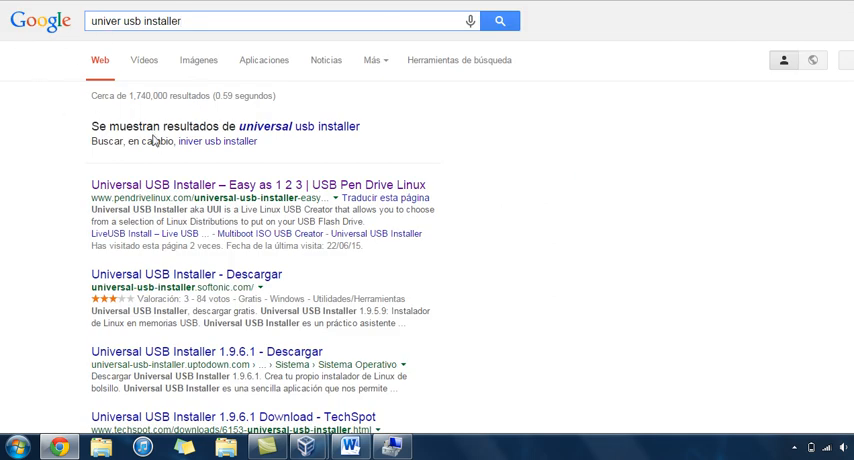
mouse_move(309, 133)
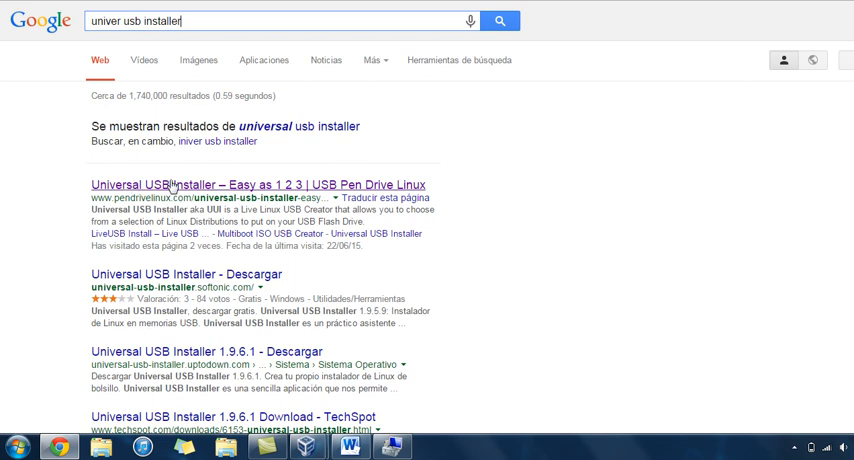
Open the pendrivelinux.com Universal USB Installer page and reach the 1.9.6.1 download
click(256, 184)
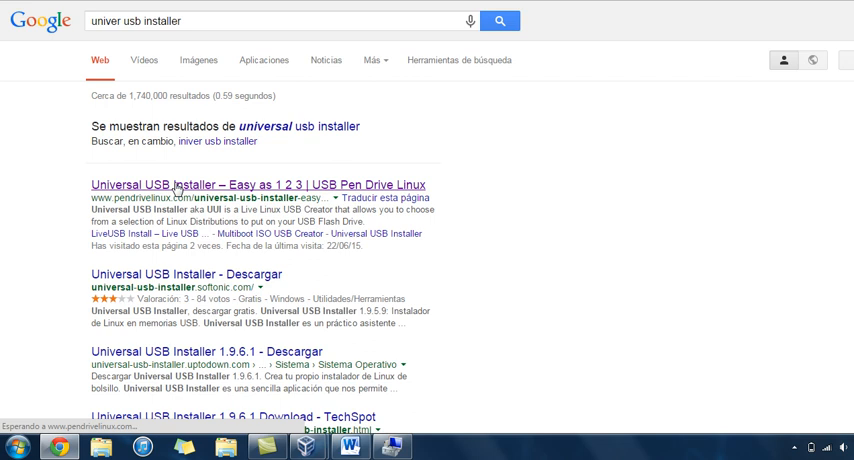
click(256, 185)
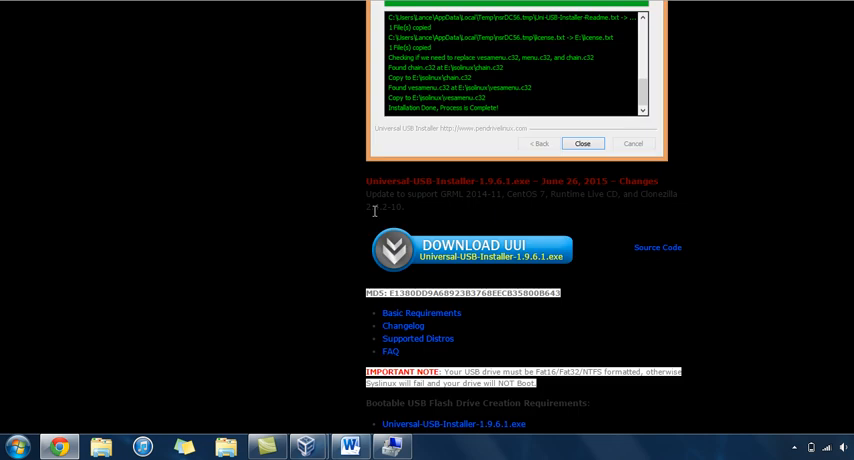
mouse_move(490, 215)
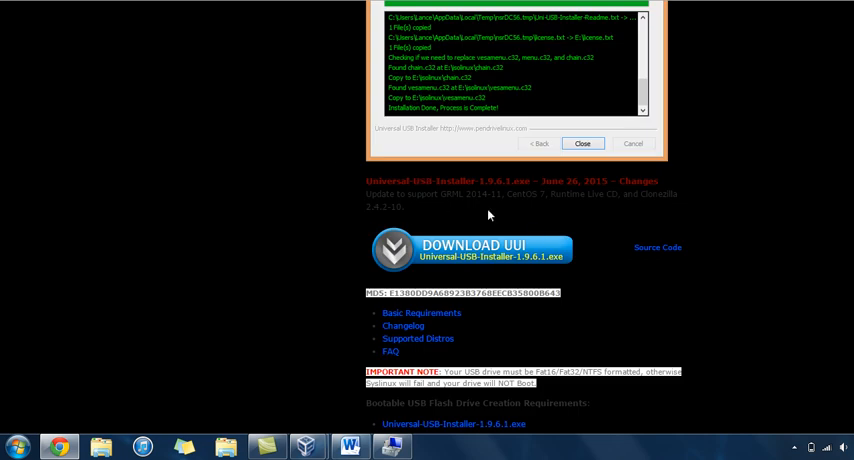
mouse_move(521, 270)
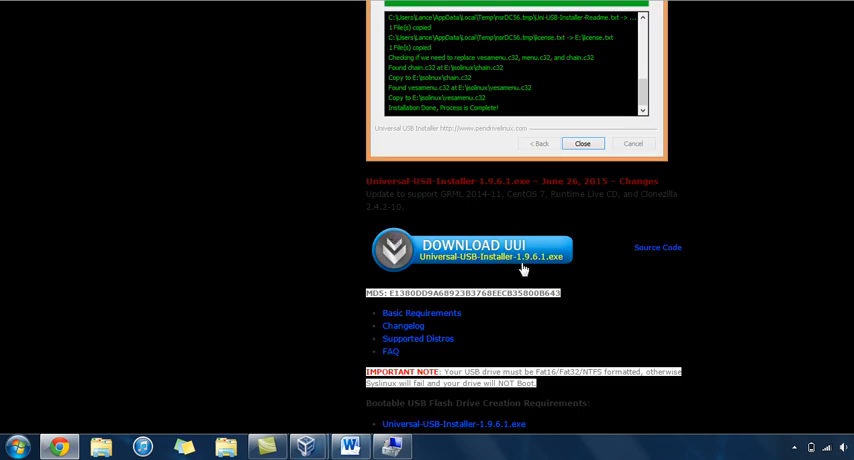
mouse_move(86, 390)
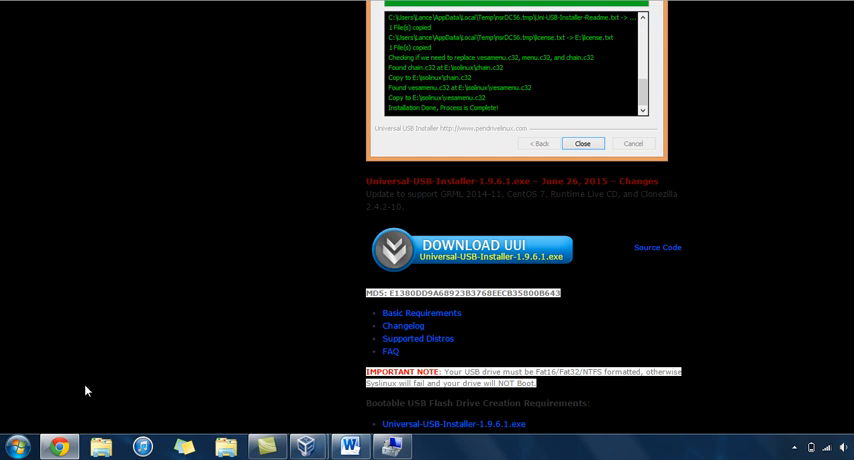
click(583, 143)
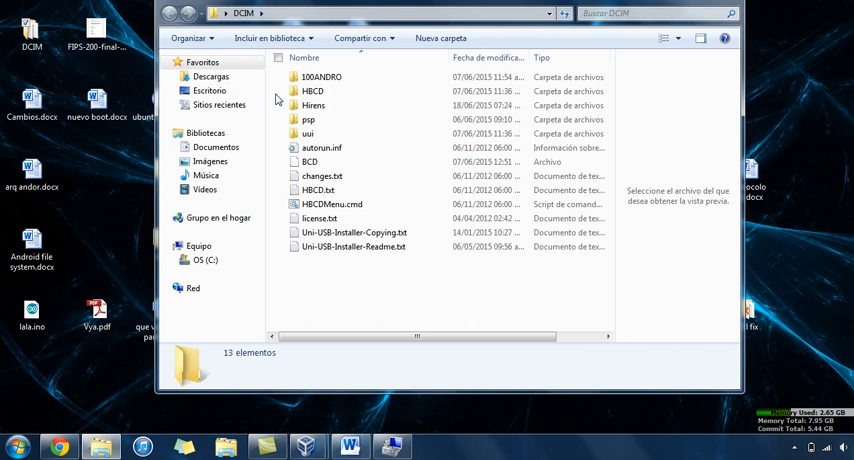
Open the Hirens folder in DCIM and select Universal-USB-Installer-1.9.6.0.exe
double_click(313, 105)
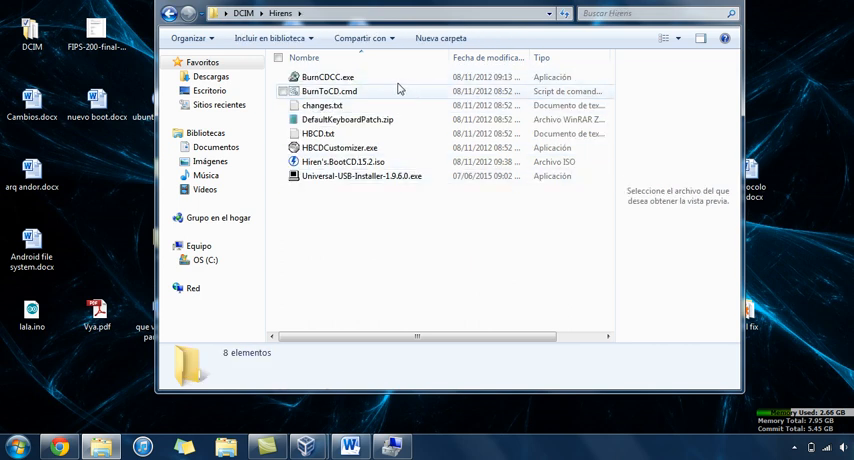
click(347, 119)
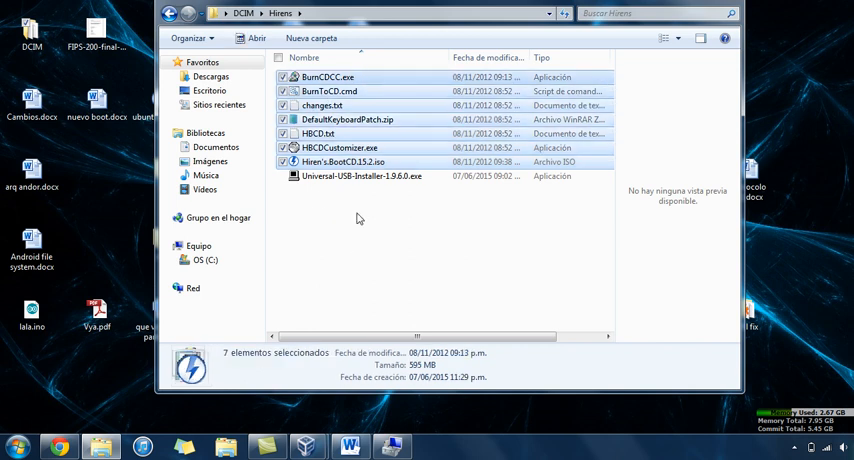
click(361, 176)
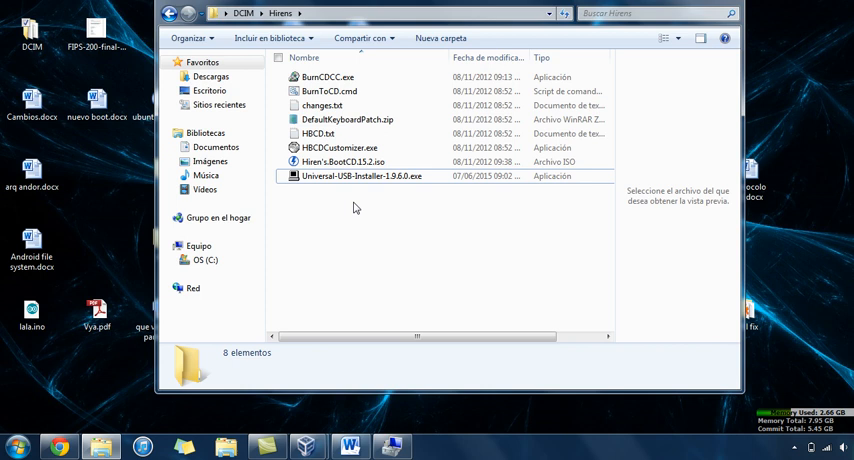
click(361, 176)
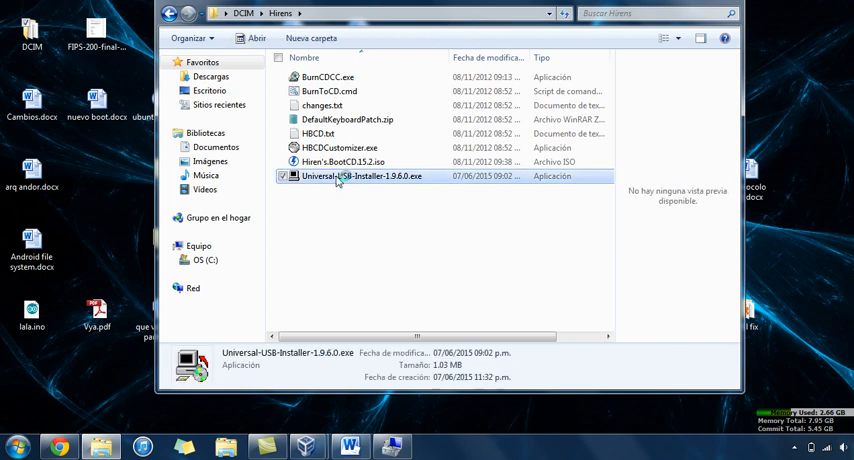
Launch Universal USB Installer, accept the license, pick Hiren's Boot CD and browse for its ISO
double_click(360, 176)
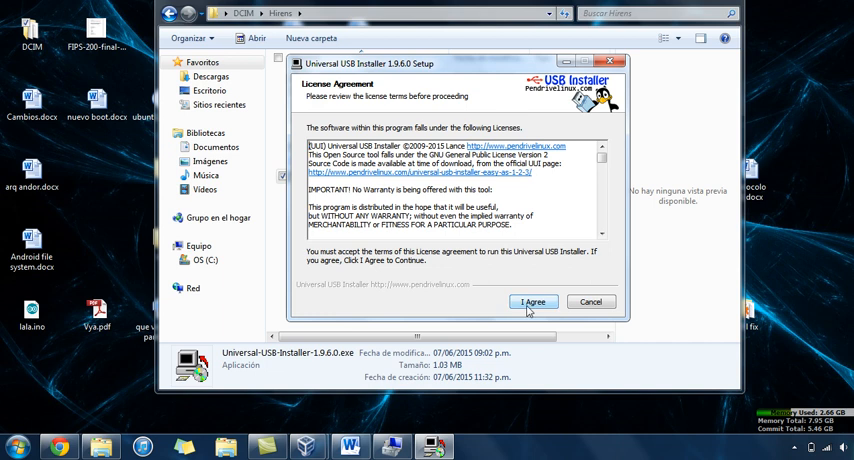
click(533, 302)
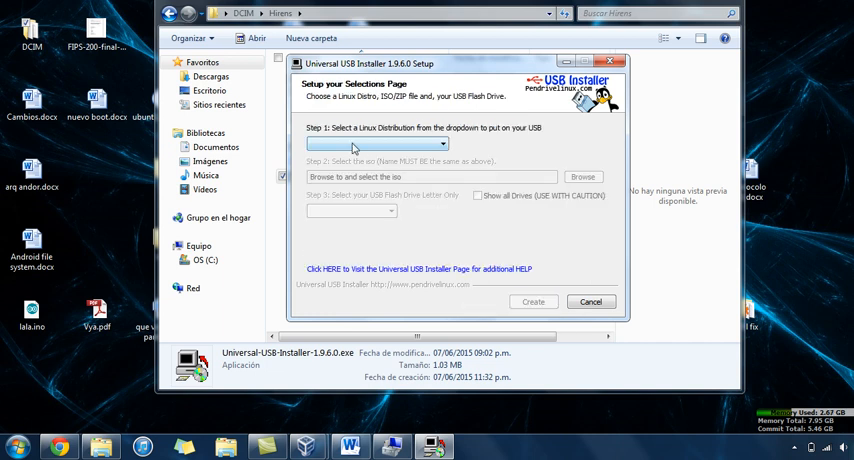
click(442, 144)
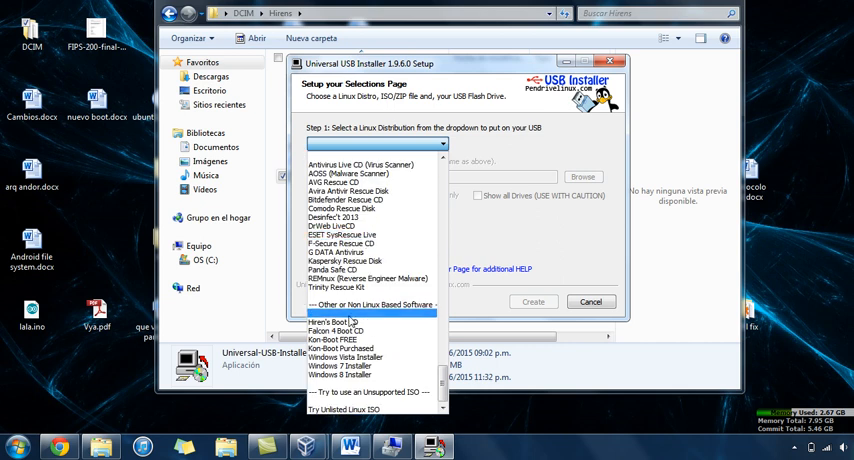
click(334, 322)
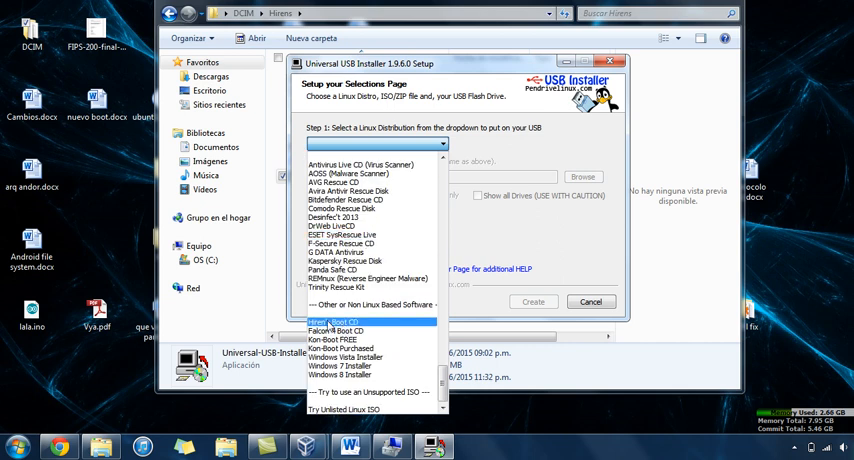
click(343, 321)
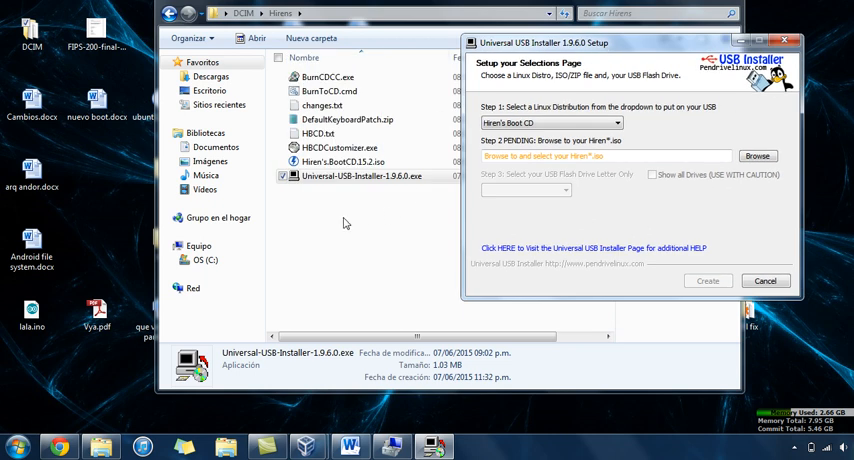
click(344, 161)
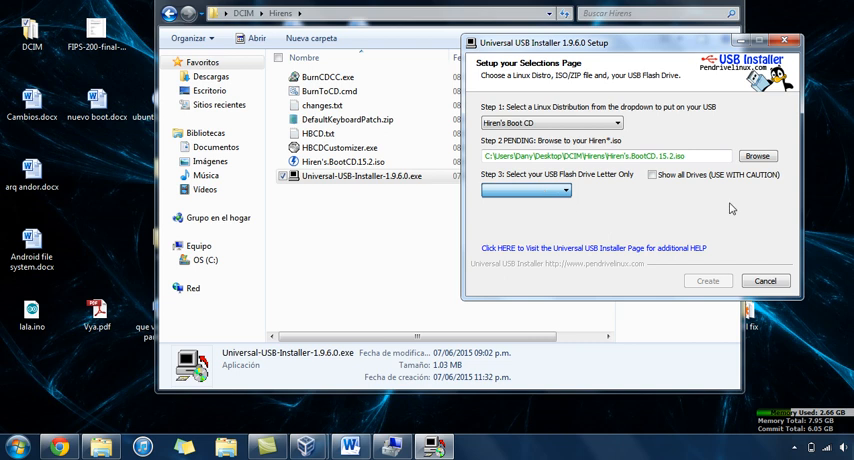
mouse_move(708, 281)
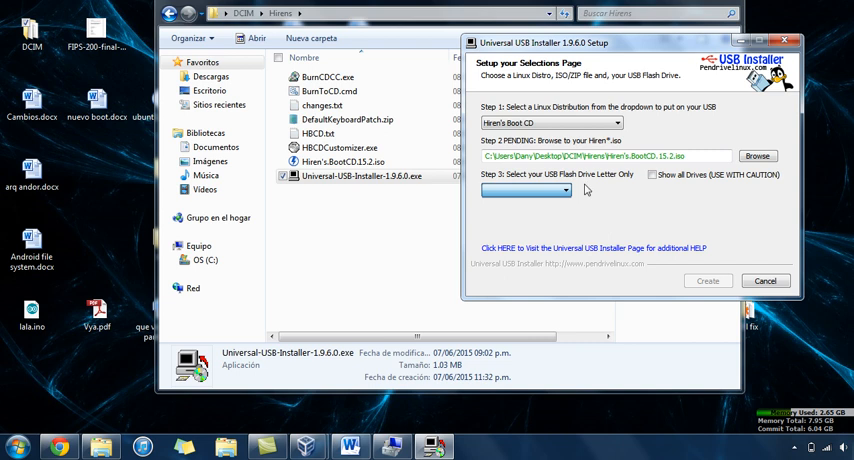
mouse_move(691, 245)
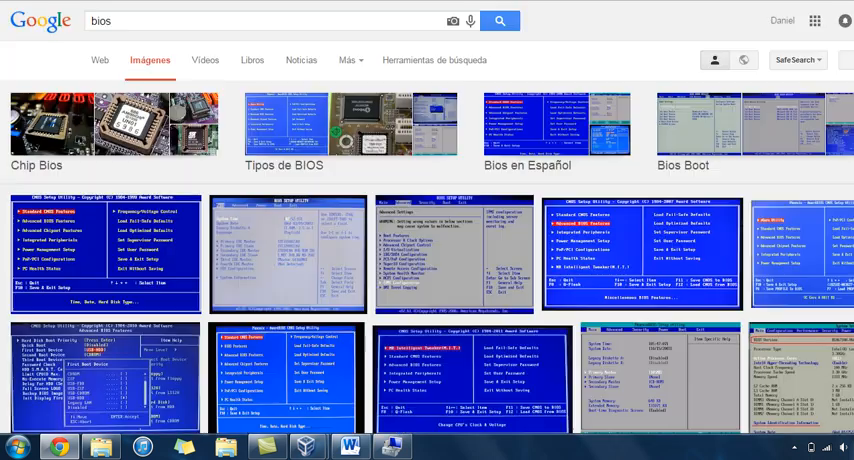
Search Google Images for 'bios usb' and preview the PhoenixBIOS boot screen image
scroll(down, 3)
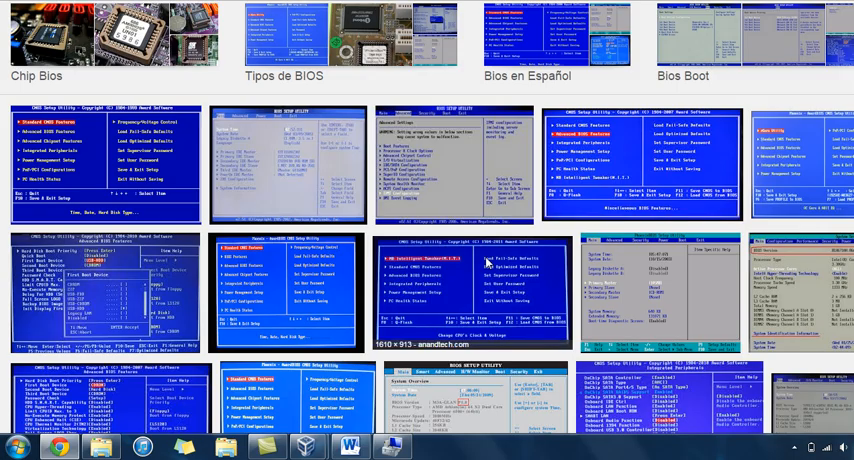
click(475, 291)
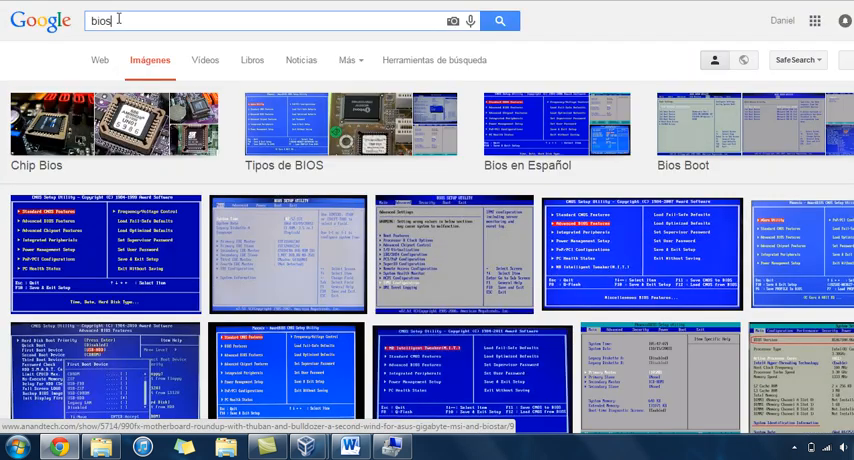
text(usb)
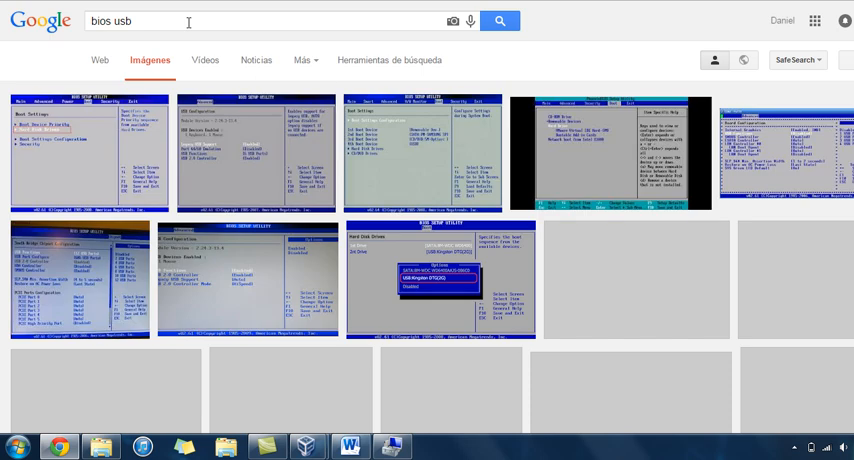
mouse_move(25, 72)
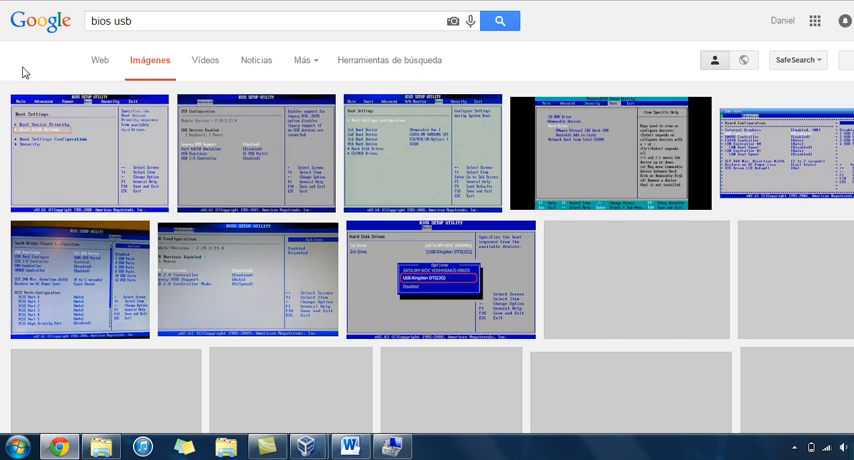
scroll(down, 3)
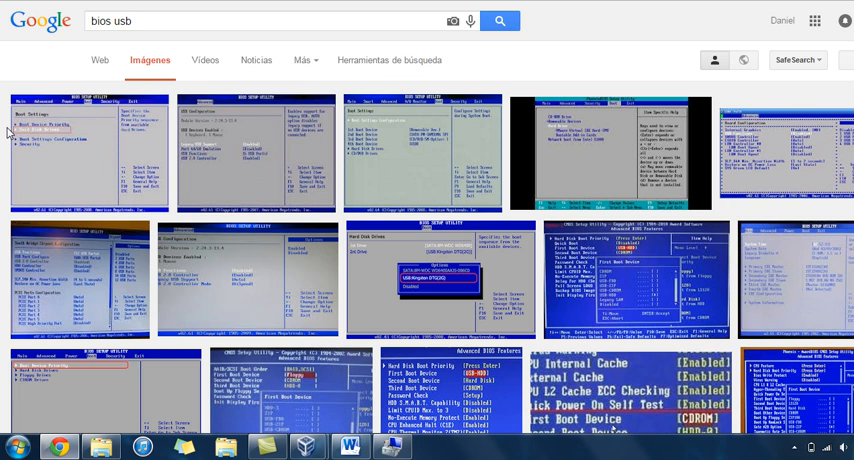
click(90, 155)
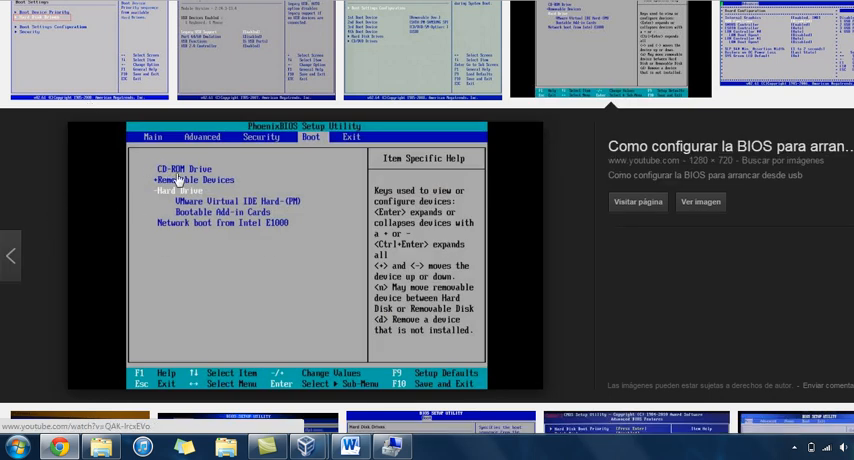
mouse_move(98, 131)
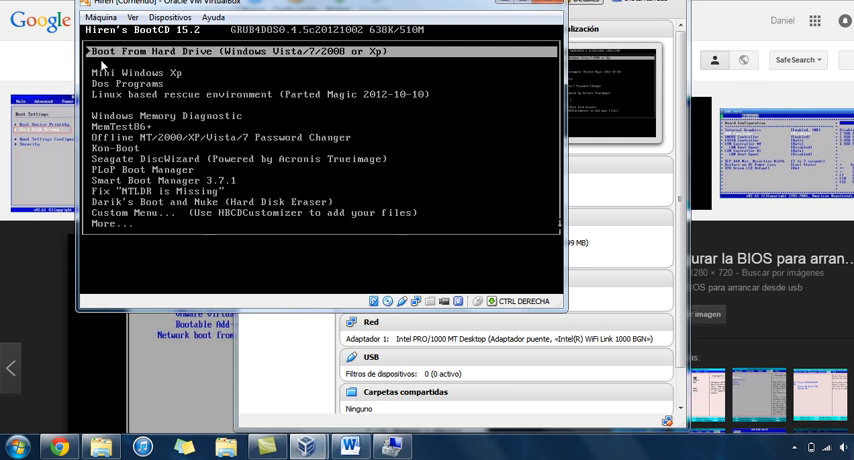
mouse_move(315, 72)
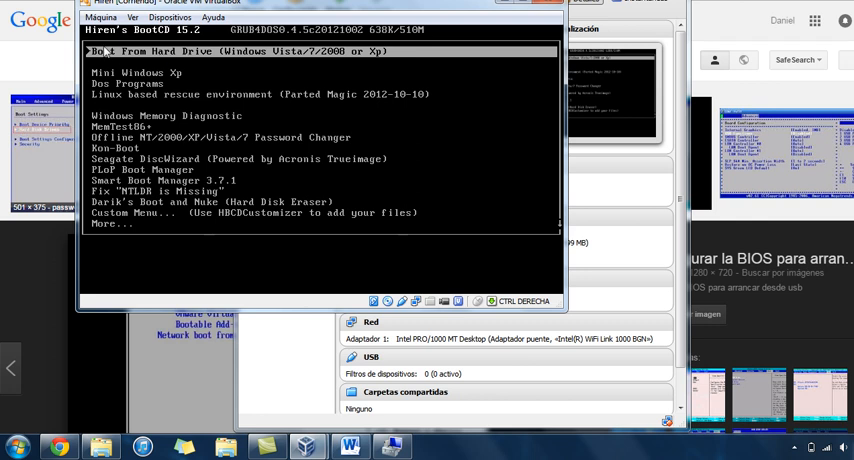
mouse_move(172, 71)
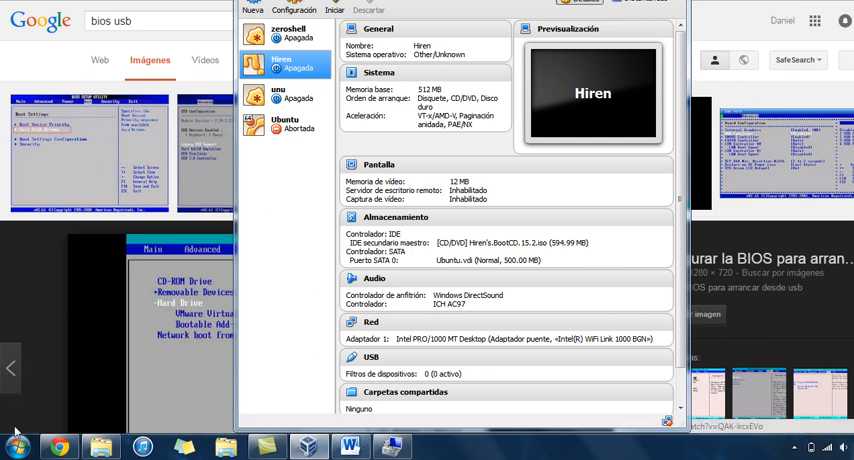
mouse_move(70, 341)
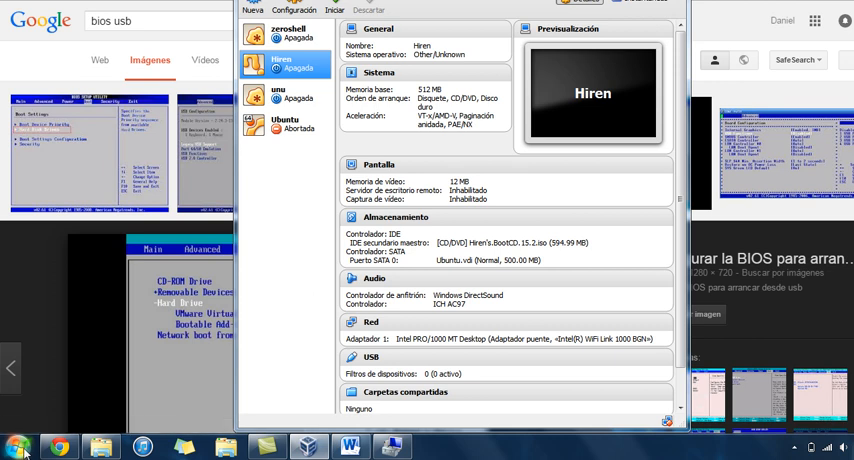
From the Start menu, right-click Equipo to reach Administrar (Computer Management)
click(18, 446)
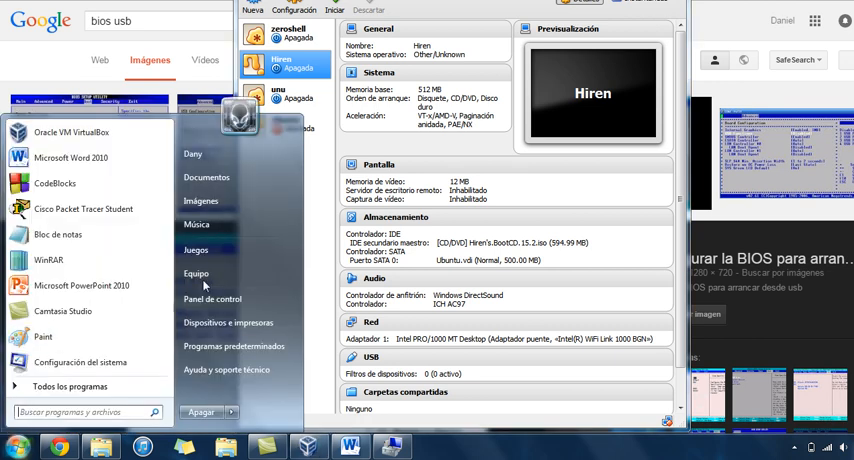
right_click(196, 273)
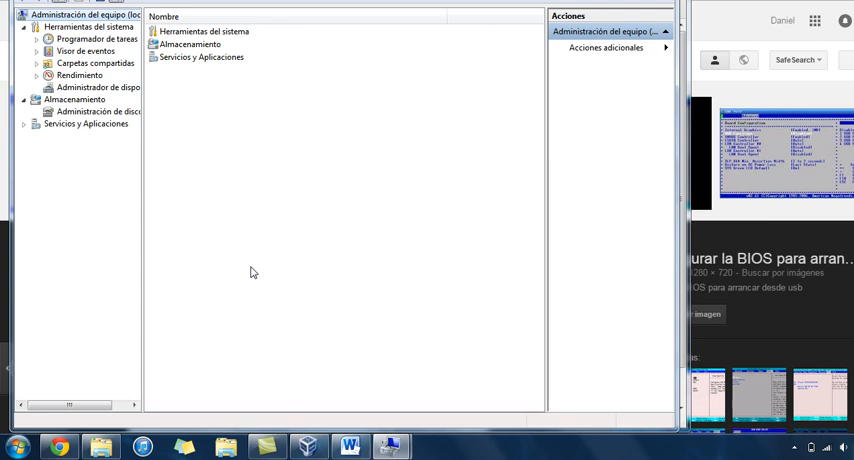
Open Disk Management and inspect Disk 0's 7.95 GB, 39 MB and RECOVERY (E:) partitions
click(98, 111)
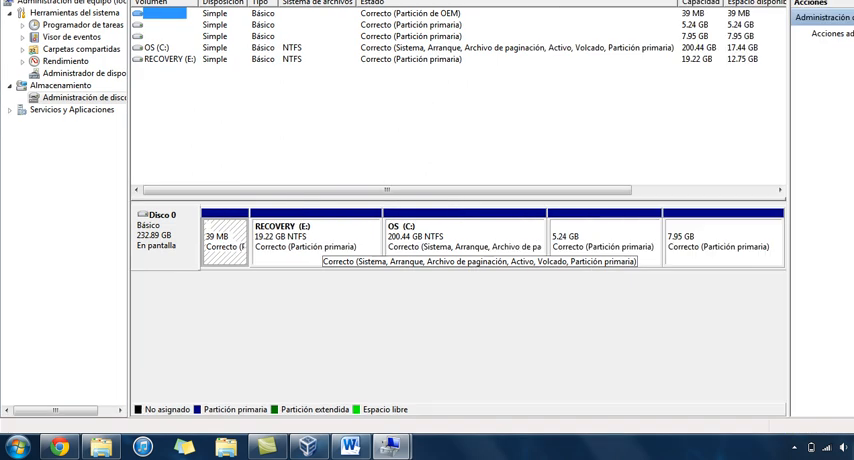
click(463, 236)
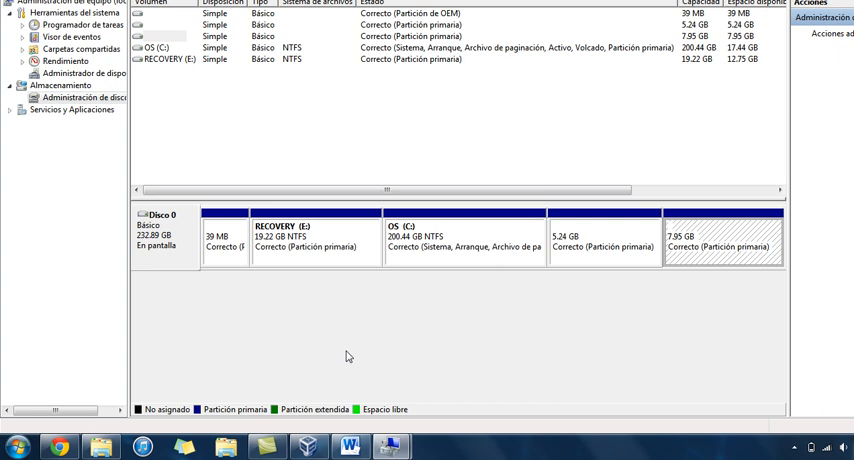
click(463, 240)
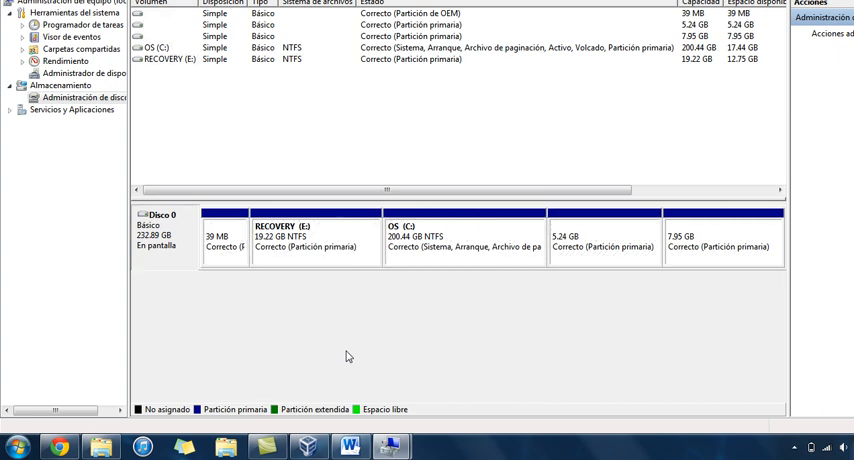
mouse_move(232, 228)
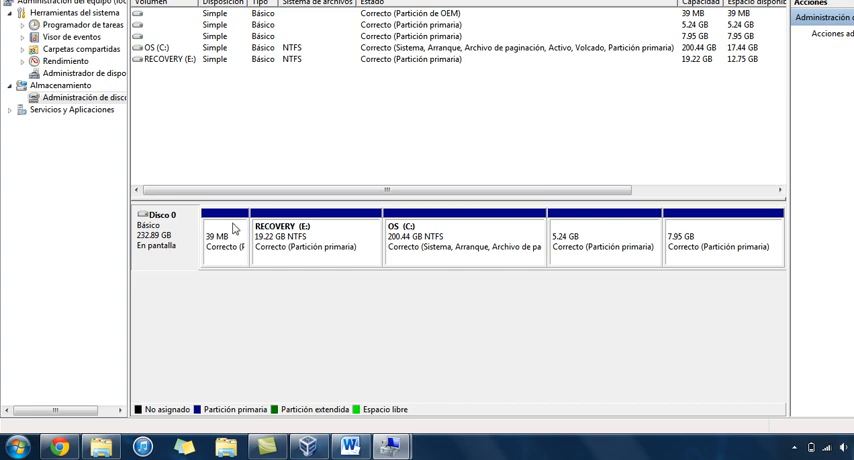
click(224, 236)
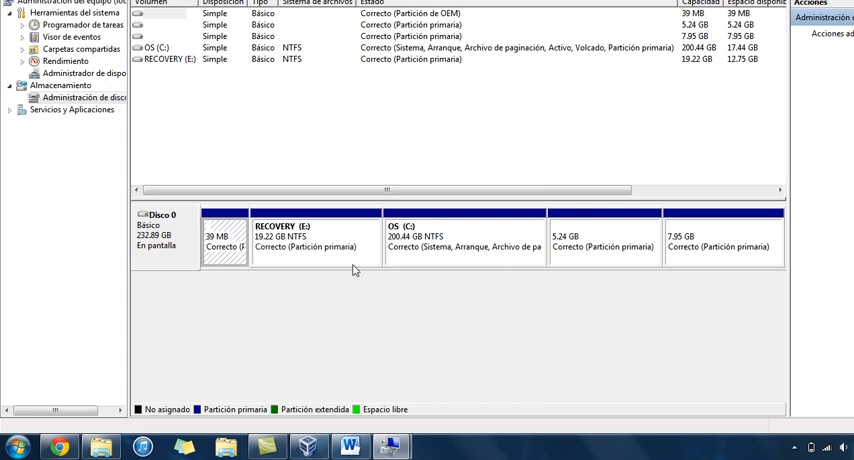
click(315, 237)
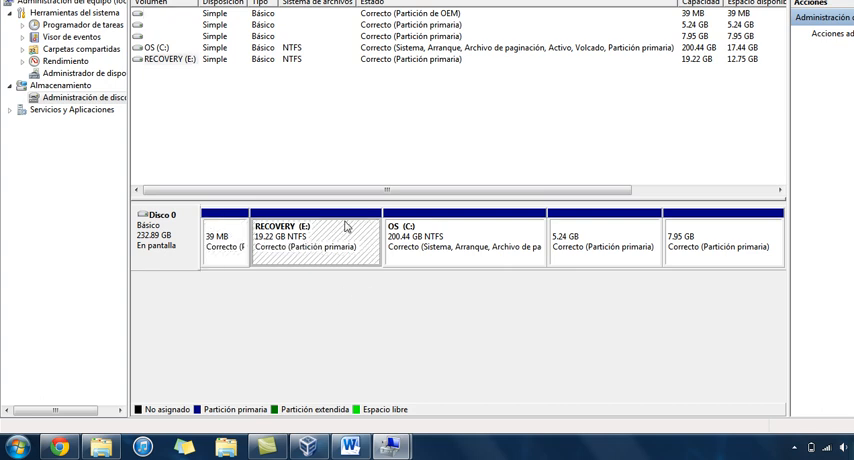
mouse_move(330, 222)
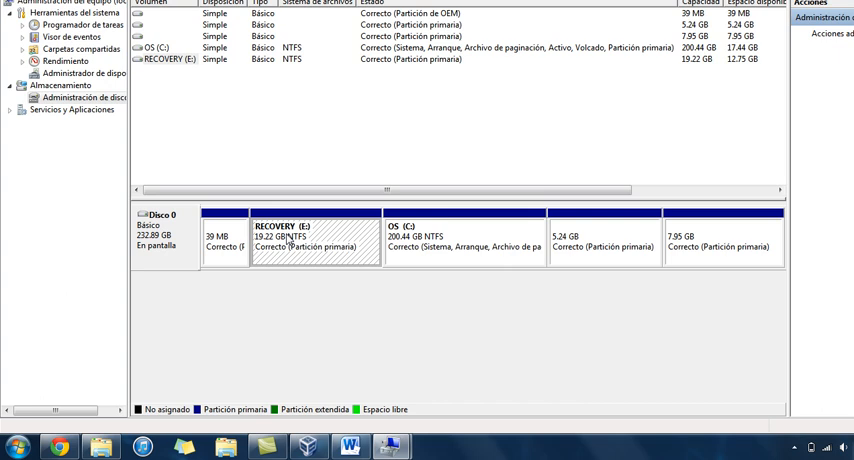
mouse_move(395, 223)
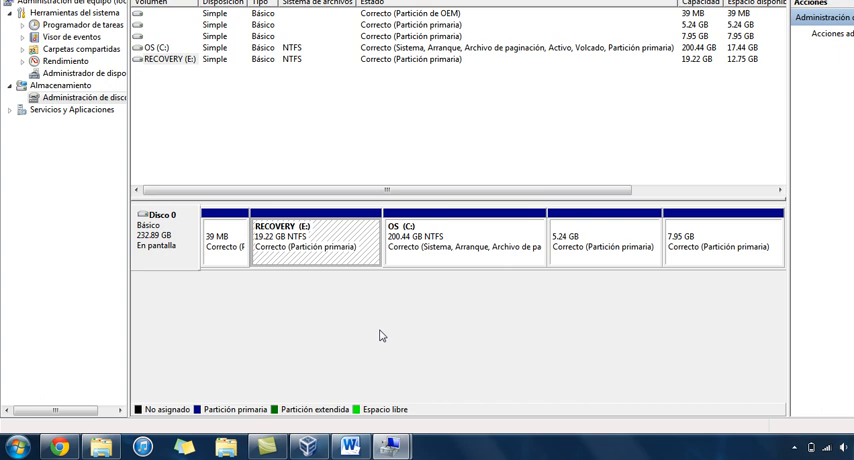
mouse_move(288, 289)
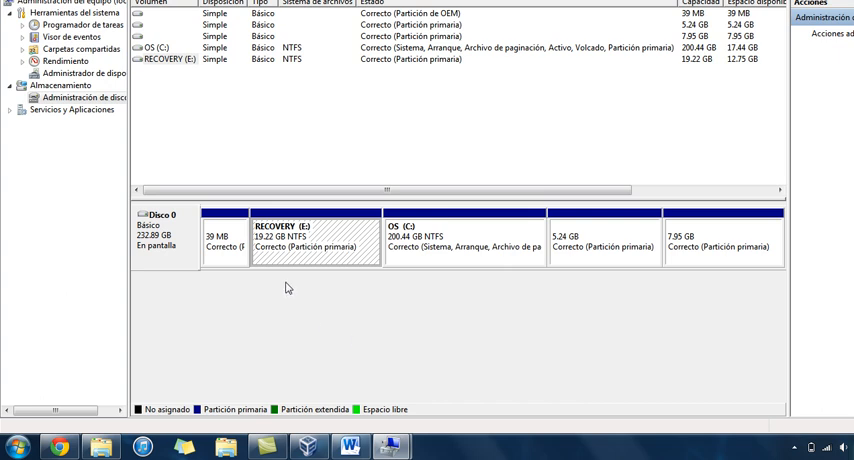
mouse_move(434, 261)
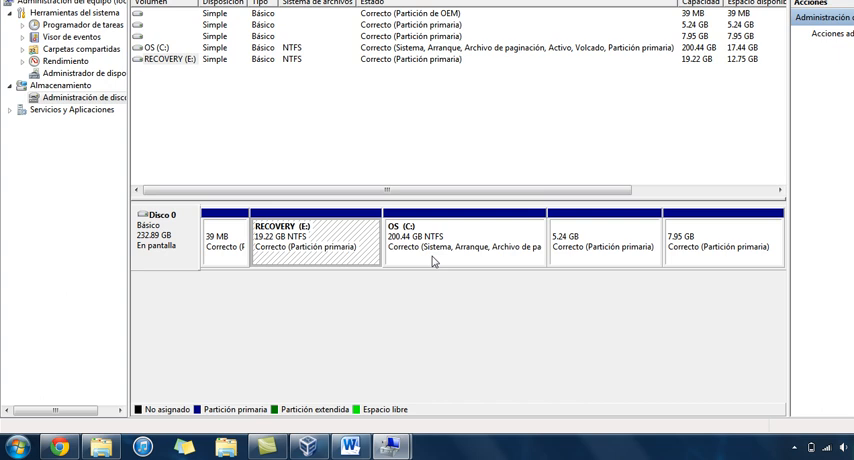
mouse_move(228, 224)
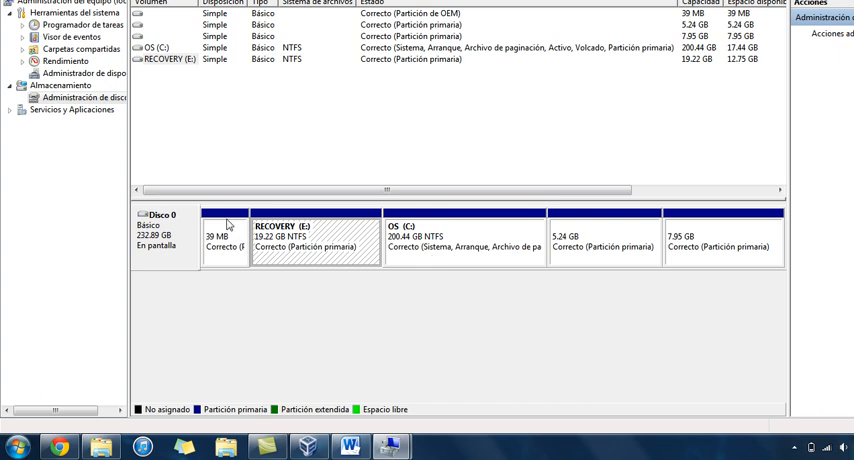
mouse_move(416, 261)
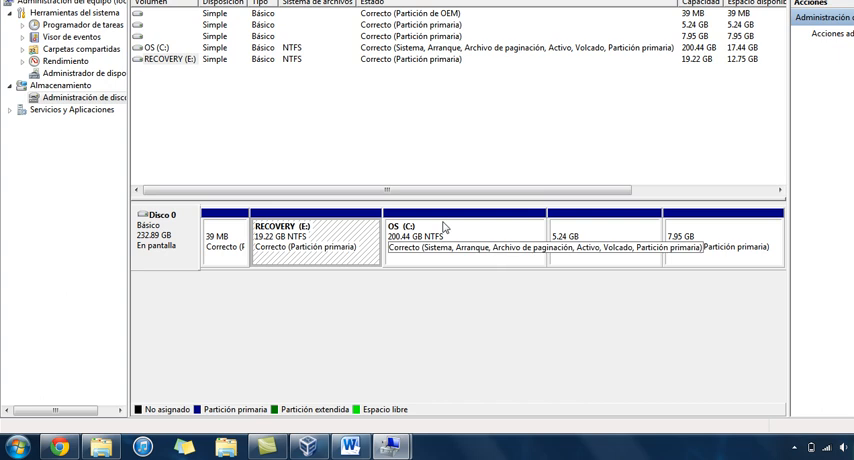
click(463, 240)
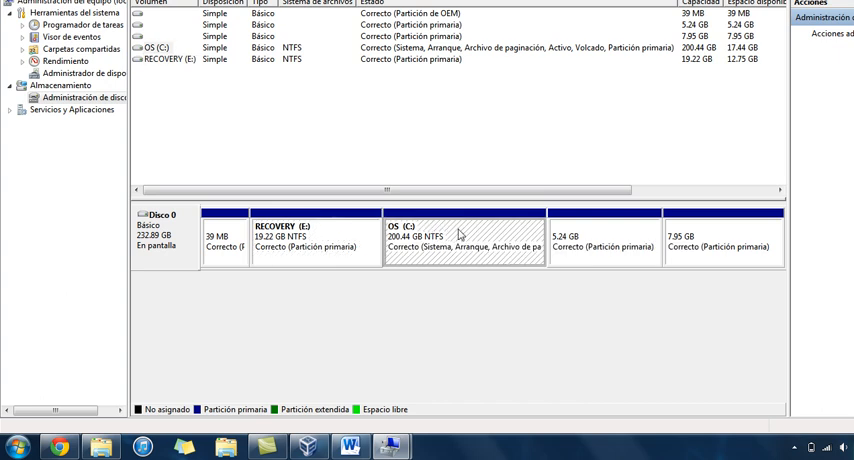
right_click(460, 235)
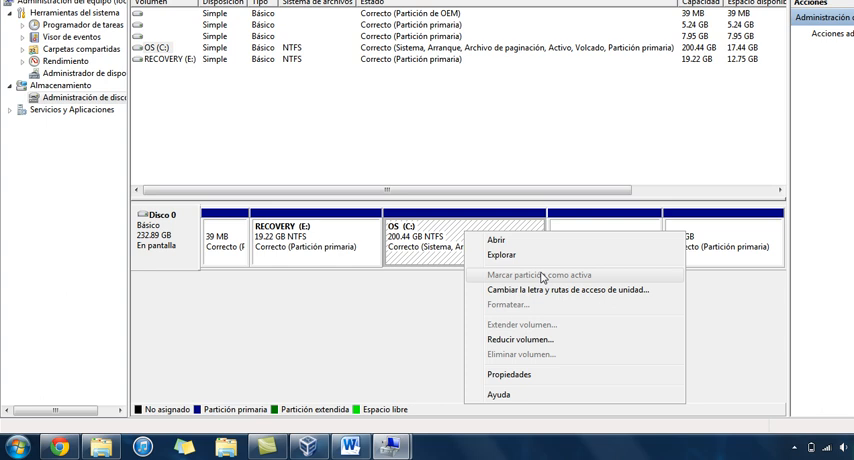
click(223, 237)
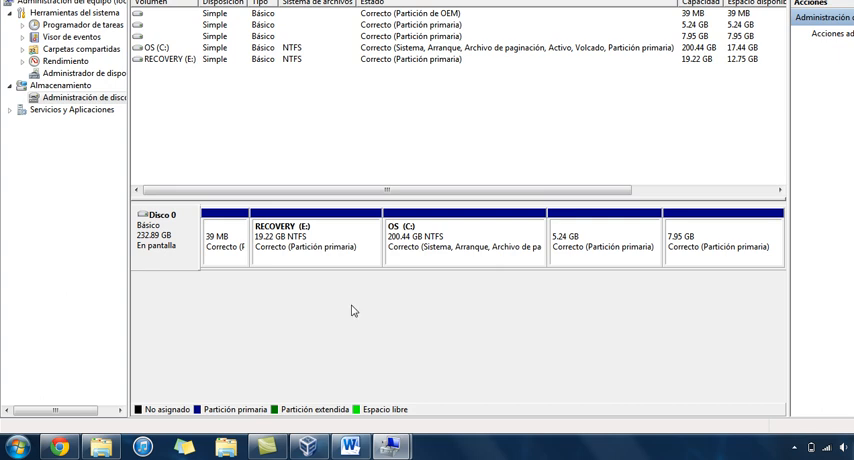
mouse_move(360, 307)
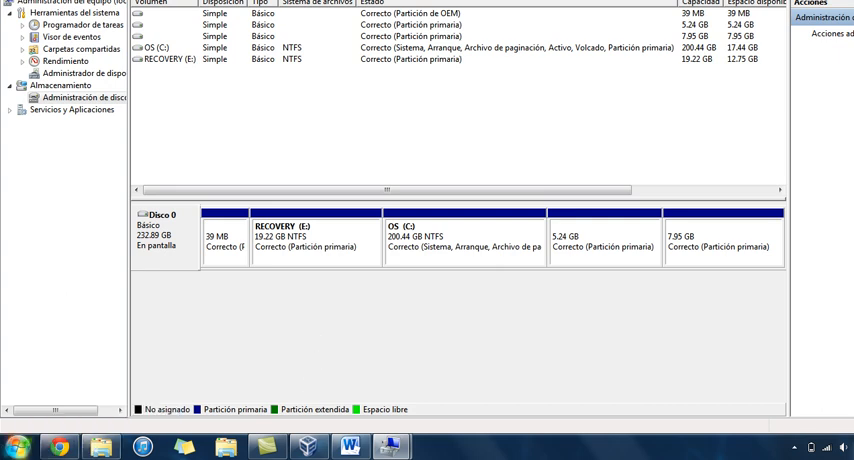
click(18, 446)
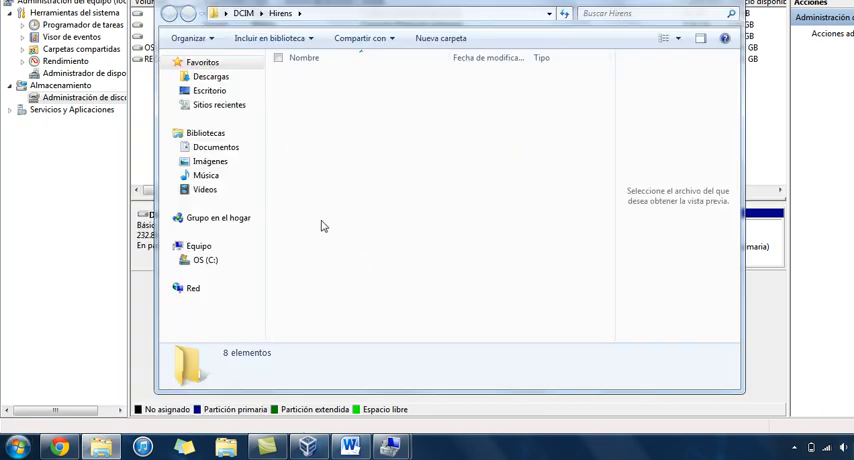
Go up to DCIM, run HBCDMenu.cmd and open the launcher's Programs menu
click(164, 13)
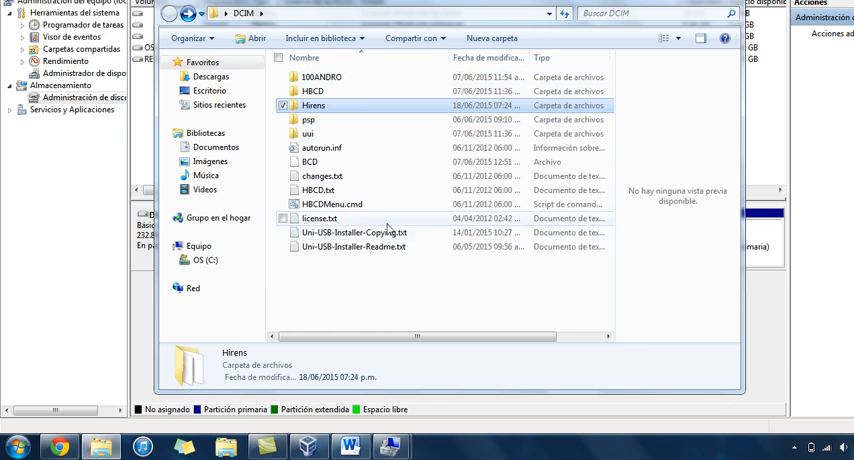
click(332, 204)
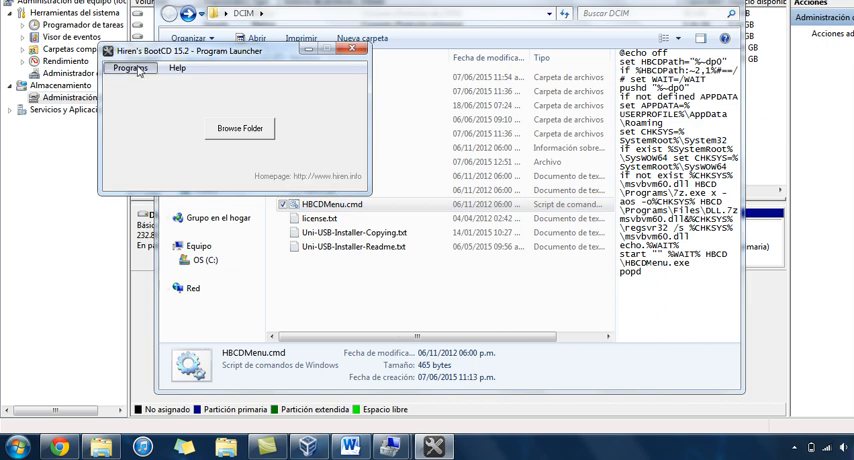
click(130, 68)
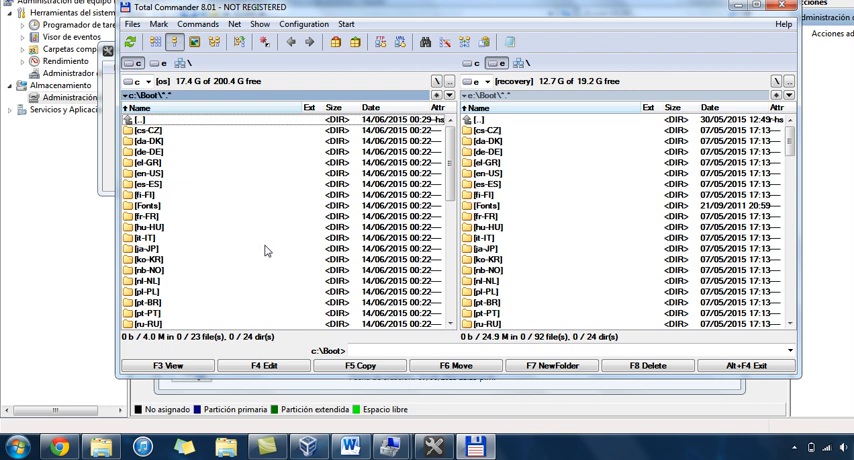
mouse_move(534, 233)
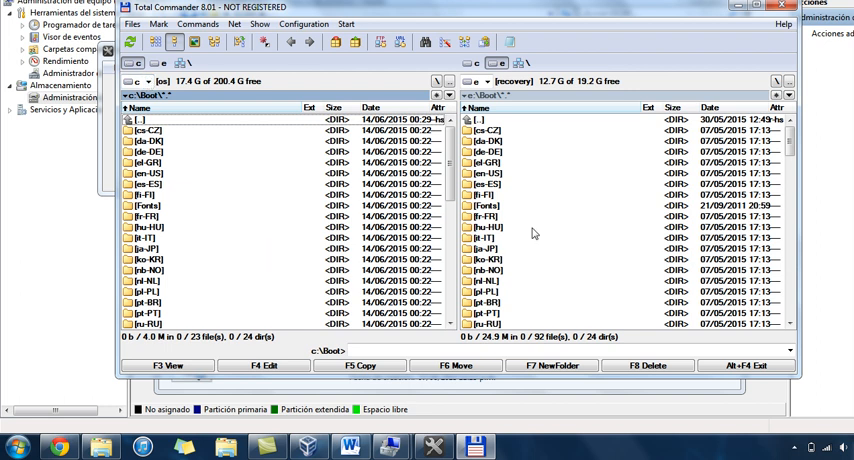
Open C:\Boot and E:\Boot side by side and scroll to their BCD files
scroll(down, 3)
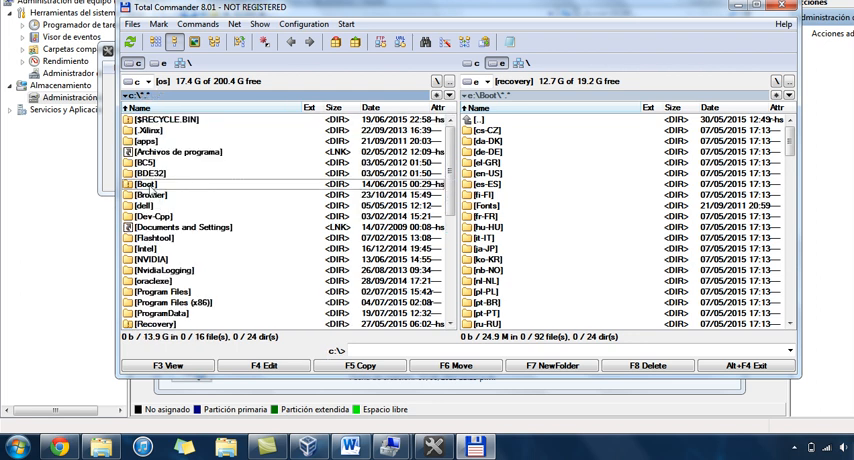
click(143, 184)
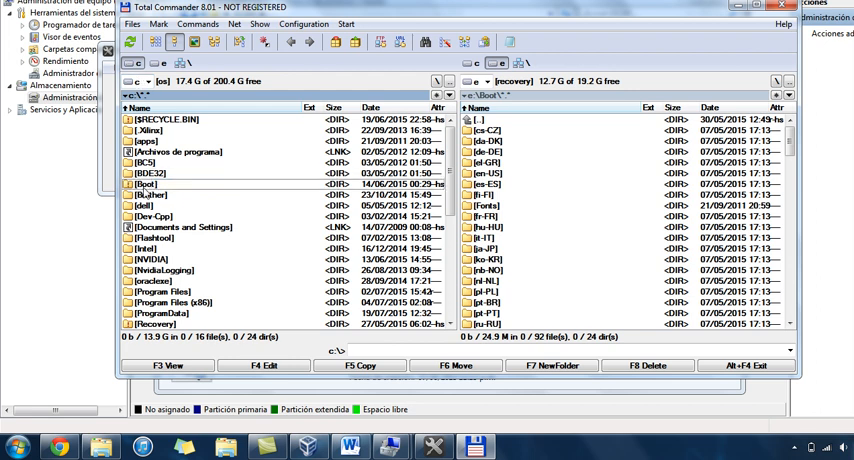
double_click(150, 184)
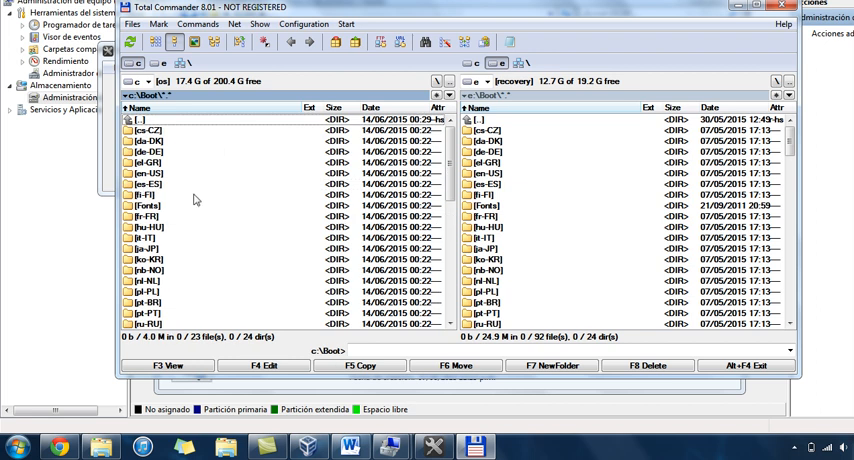
mouse_move(571, 140)
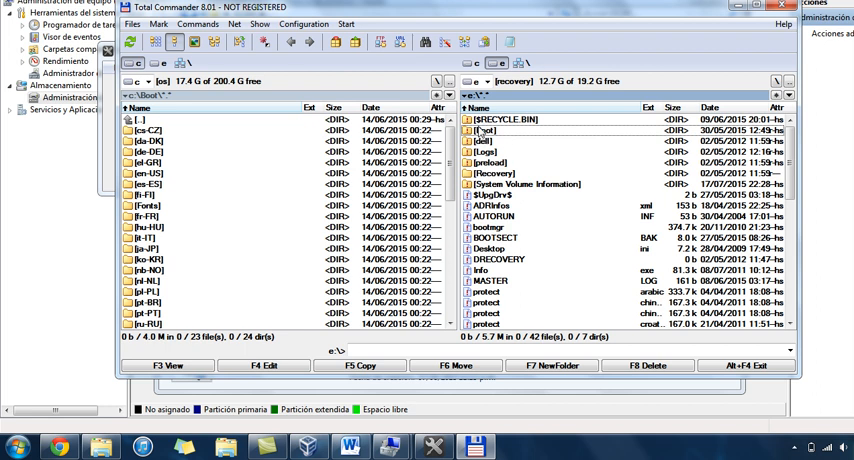
double_click(487, 130)
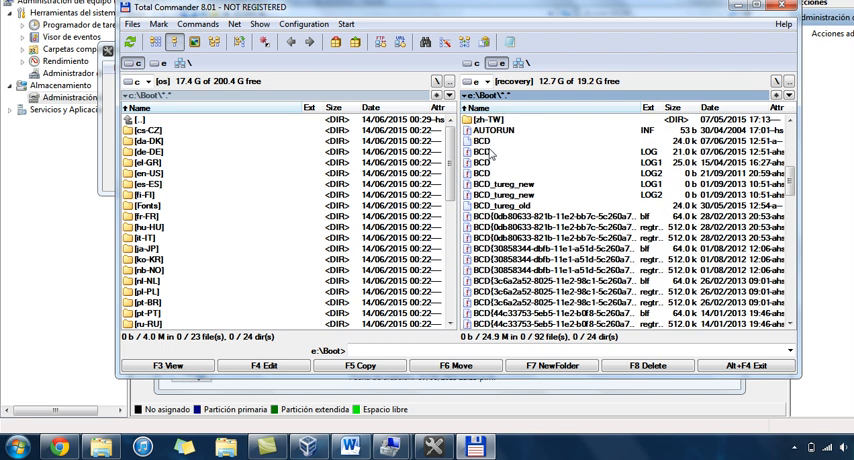
scroll(down, 3)
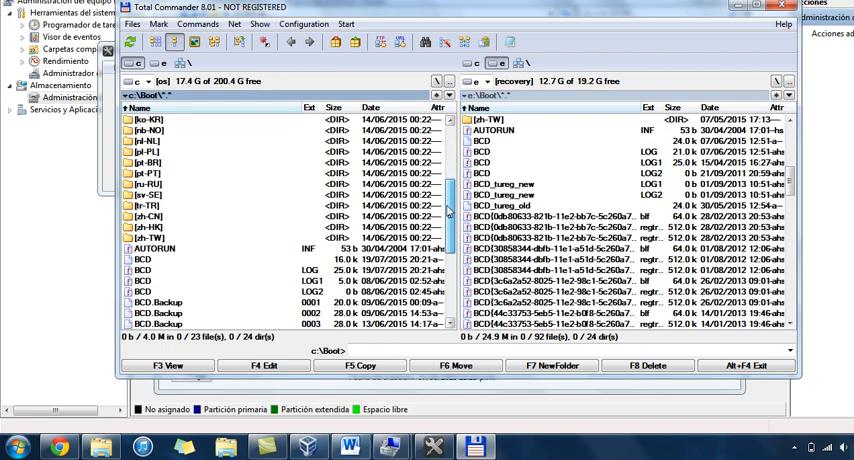
scroll(down, 3)
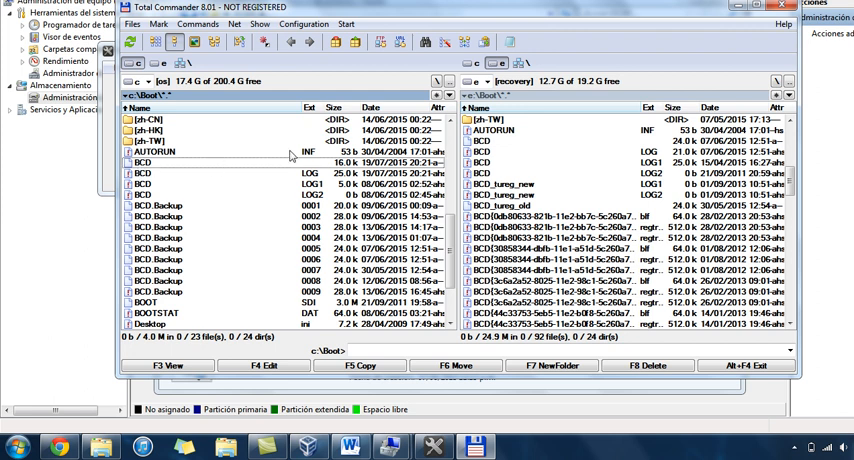
mouse_move(283, 166)
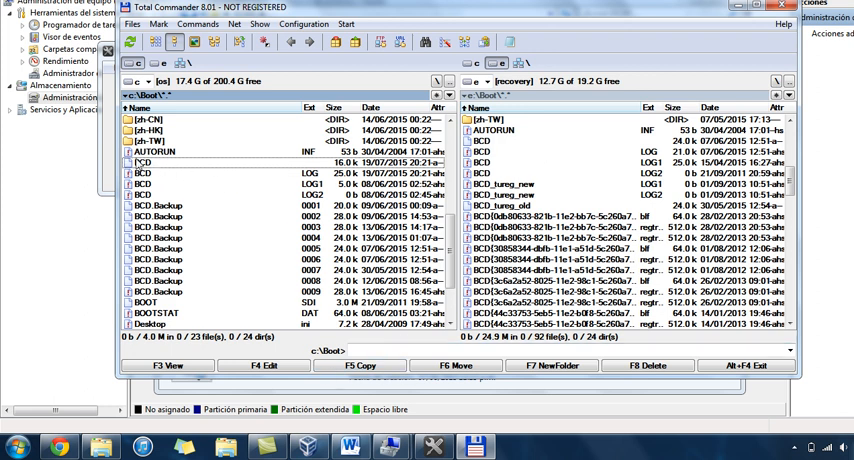
mouse_move(158, 168)
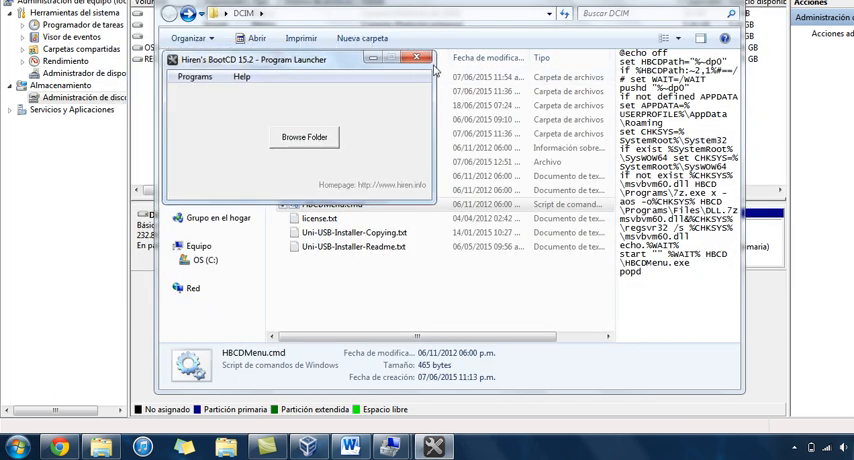
Close the Hiren's BootCD Program Launcher window
click(418, 58)
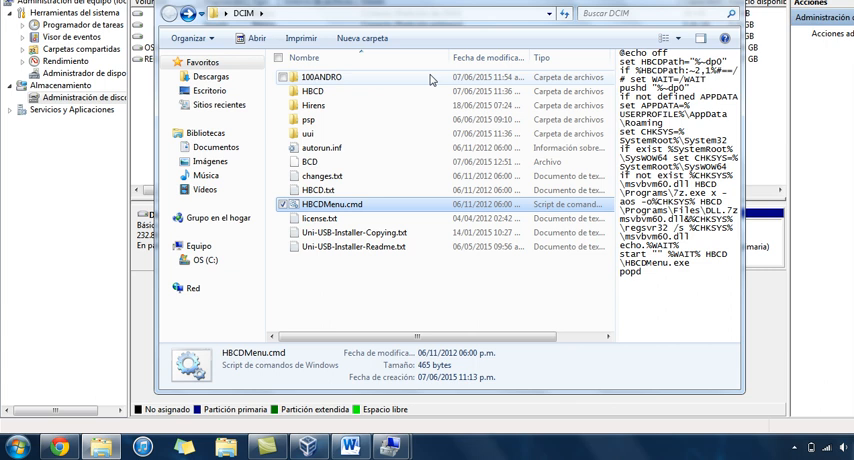
mouse_move(430, 77)
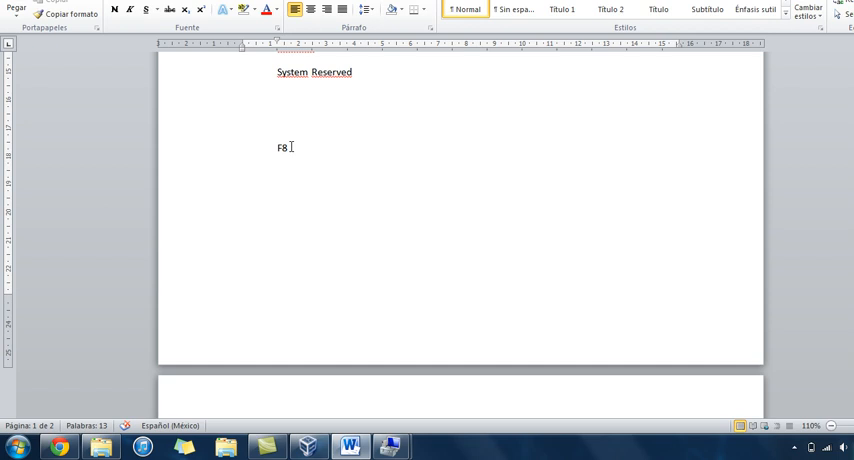
mouse_move(337, 179)
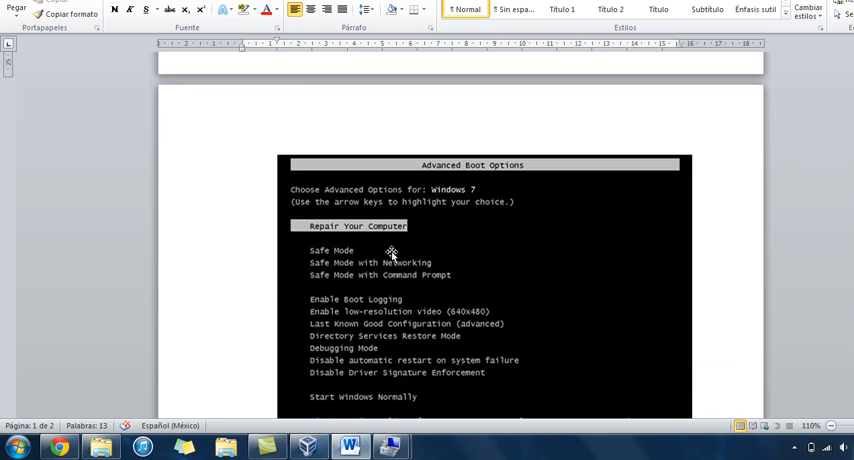
mouse_move(446, 181)
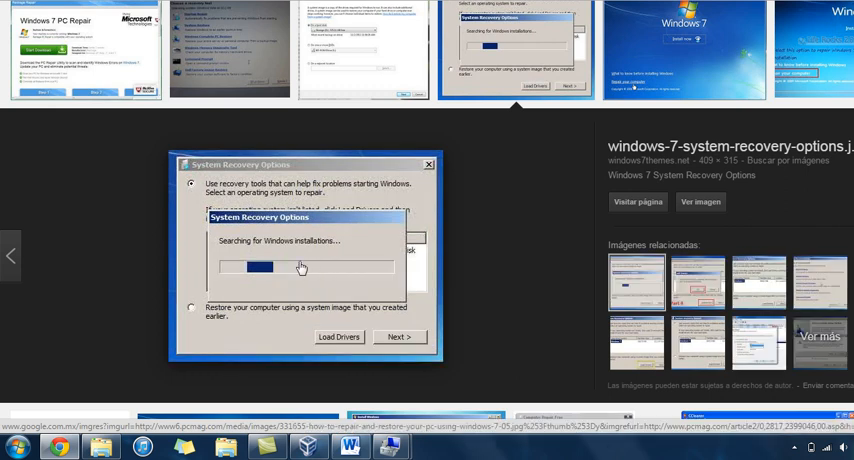
Preview the 'Choose a recovery tool' screenshot, then bring up a command prompt
scroll(down, 3)
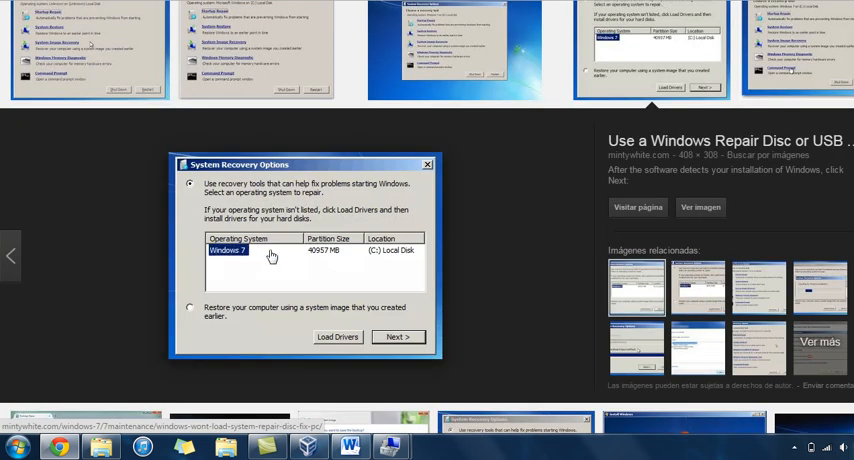
mouse_move(299, 266)
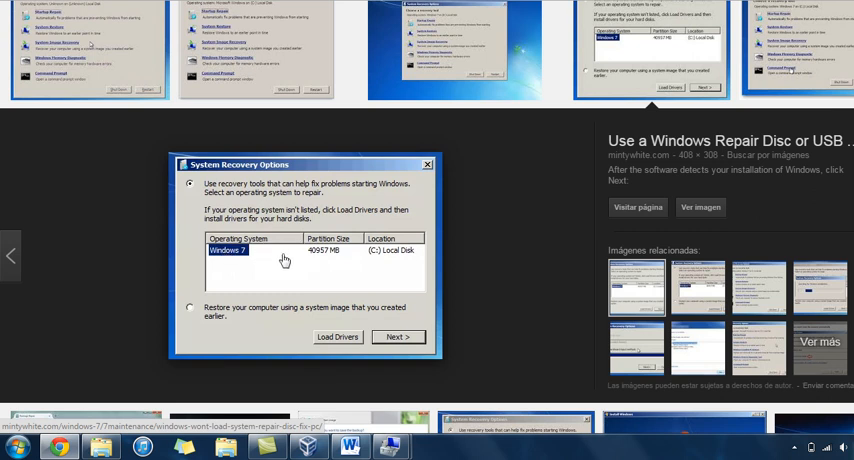
mouse_move(315, 261)
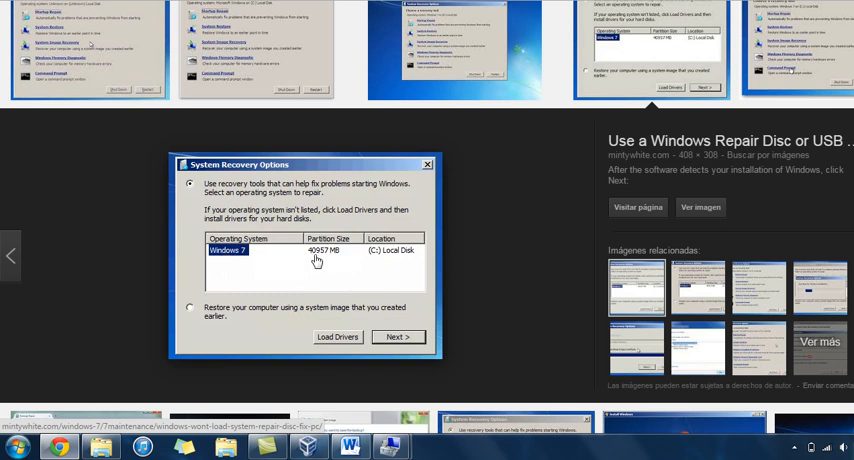
mouse_move(320, 255)
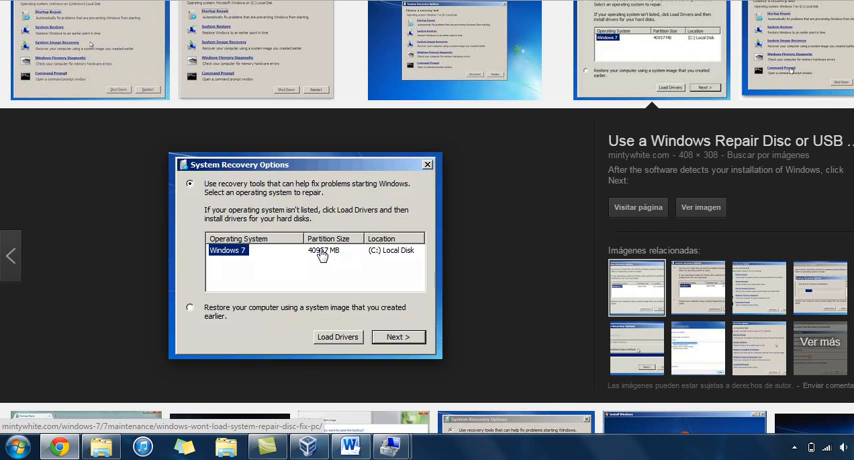
click(398, 336)
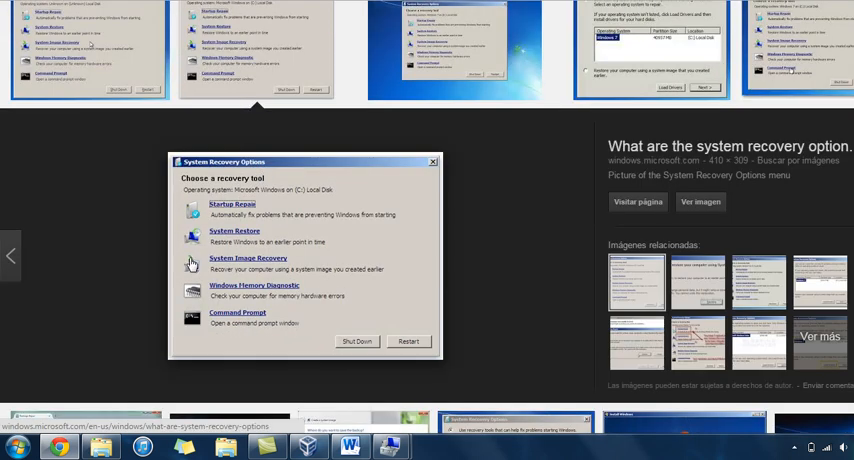
mouse_move(213, 318)
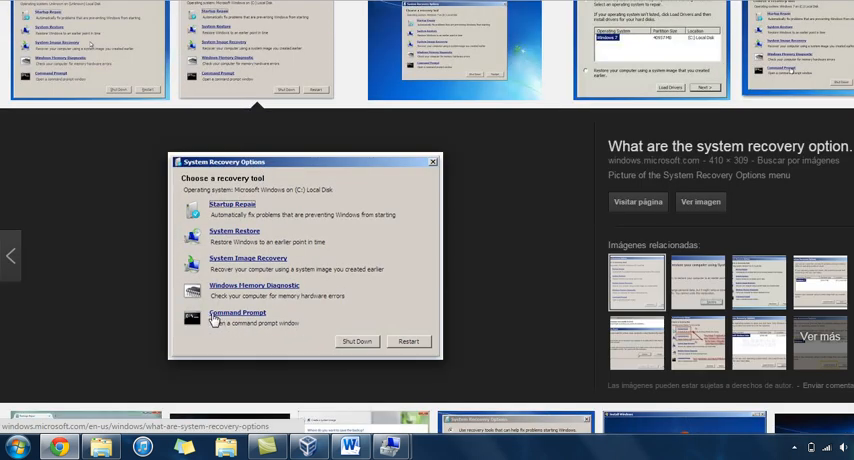
mouse_move(325, 355)
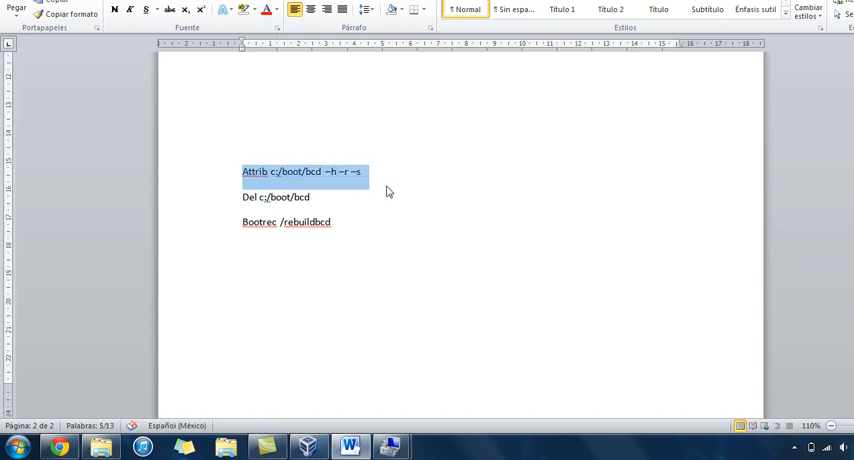
click(17, 446)
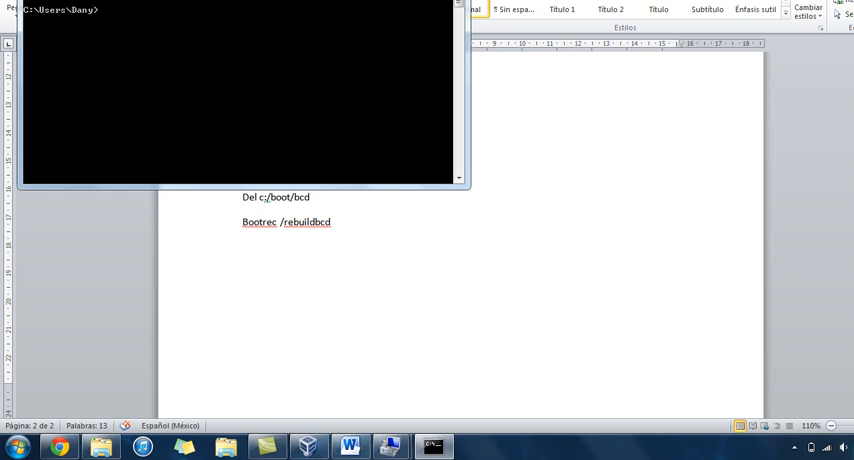
Move cmd beside the notes and enter 'attrib c:/boot/bcd -h -r -s'
drag(240, 90, 585, 110)
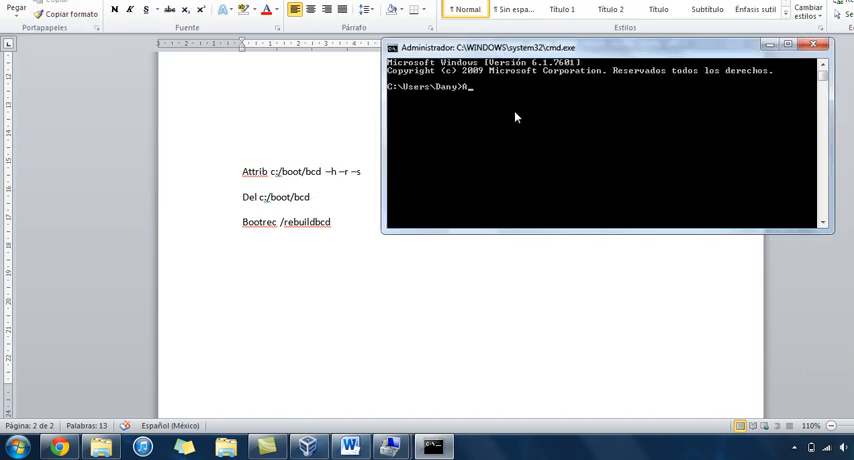
text(Attrib)
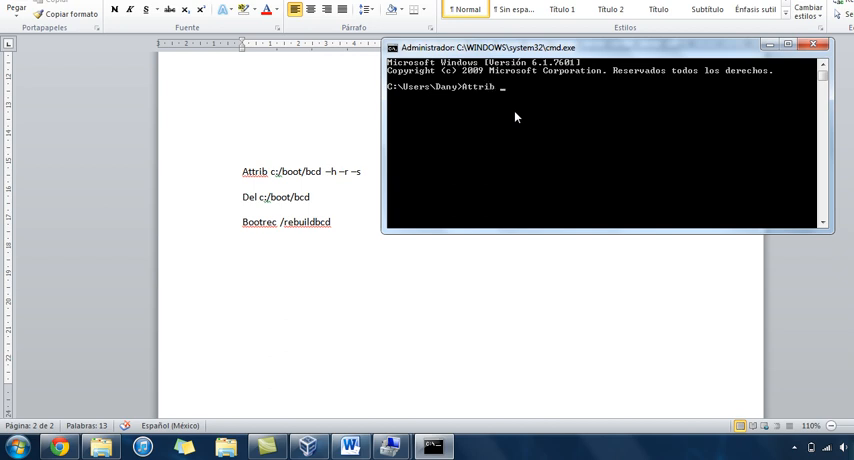
text(c:/)
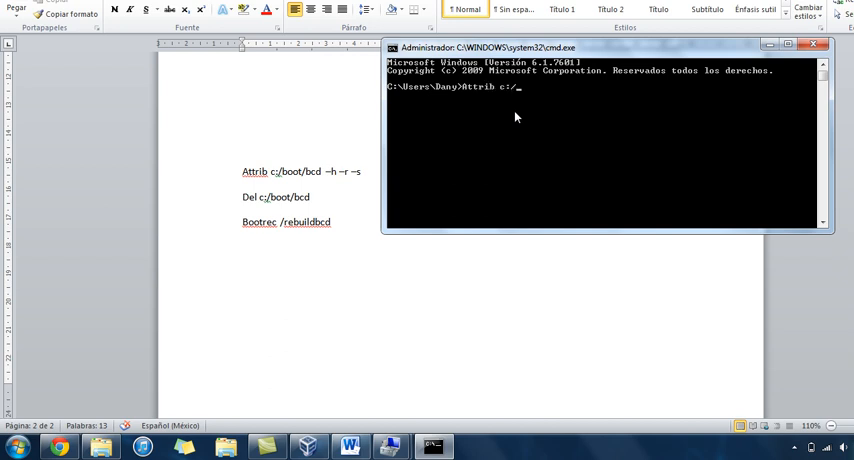
text(boot/)
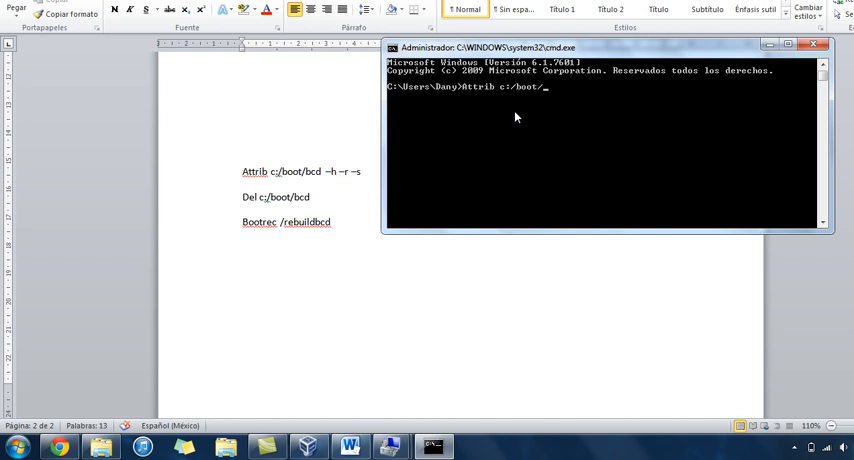
text(bcd)
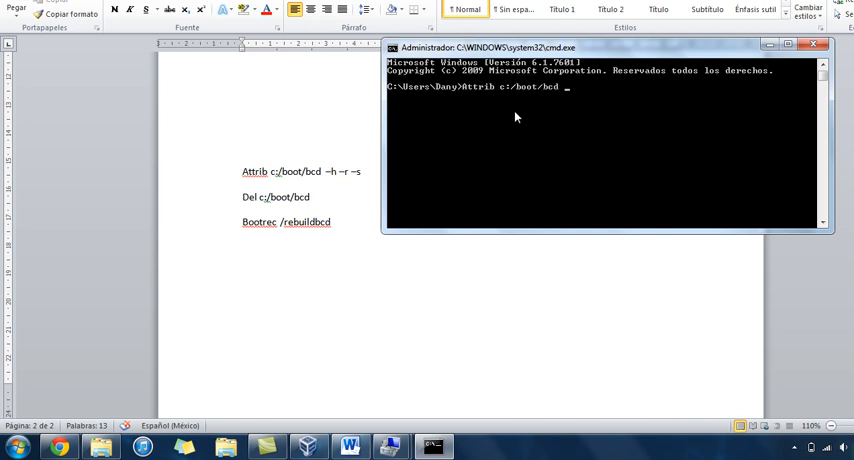
text(-h -r -s)
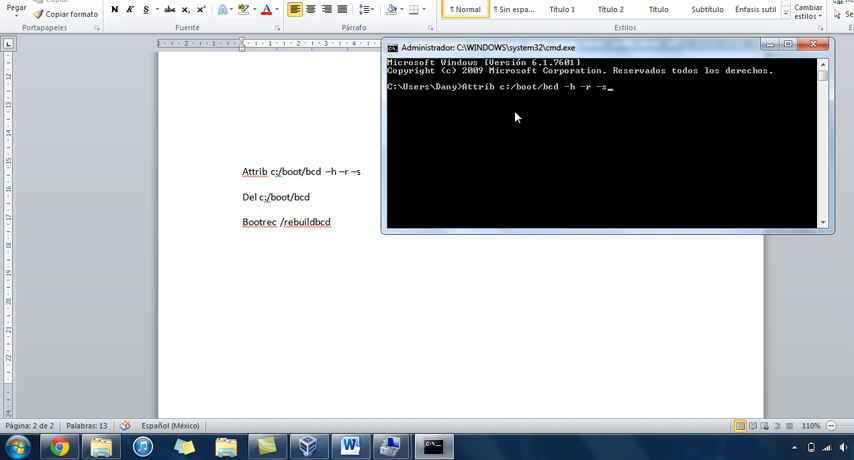
key(backspace)
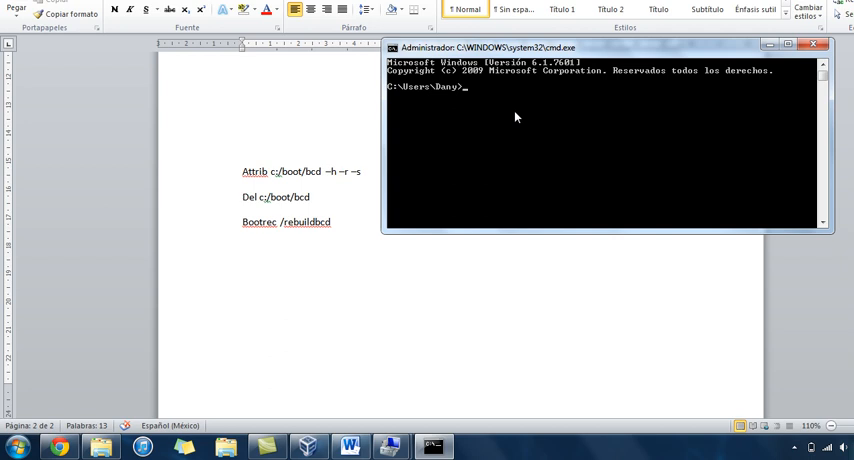
Change into the boot folder with 'cd /boot'
text(cd)
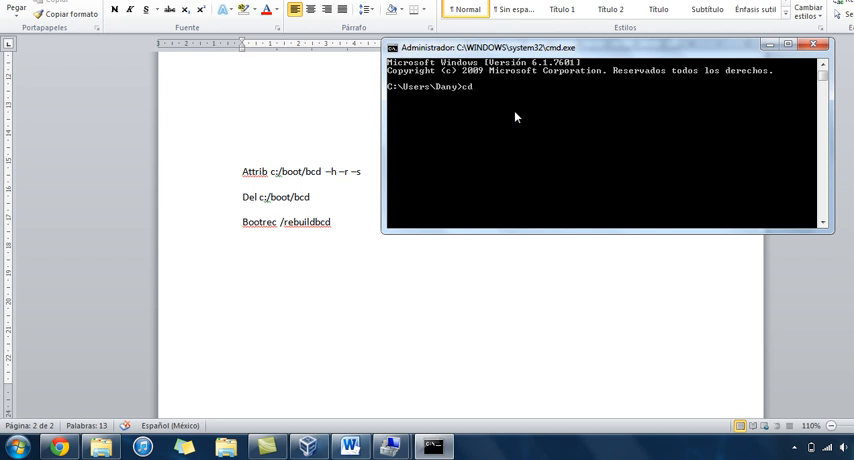
text(/)
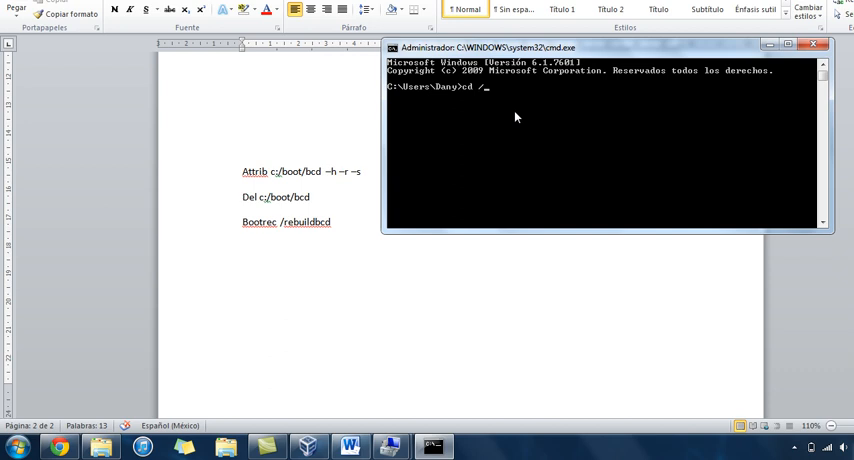
key(Return)
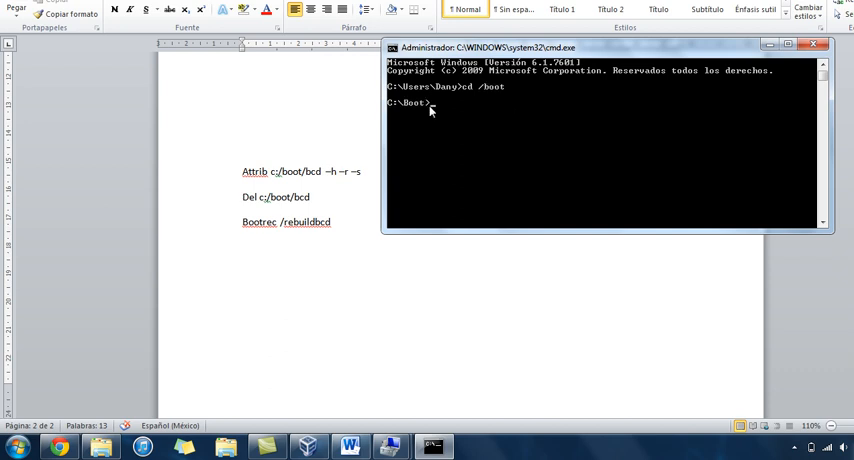
Type and clear 'del bcd', then enter 'Bootrec /rebuild' at the prompt
text(del bcd)
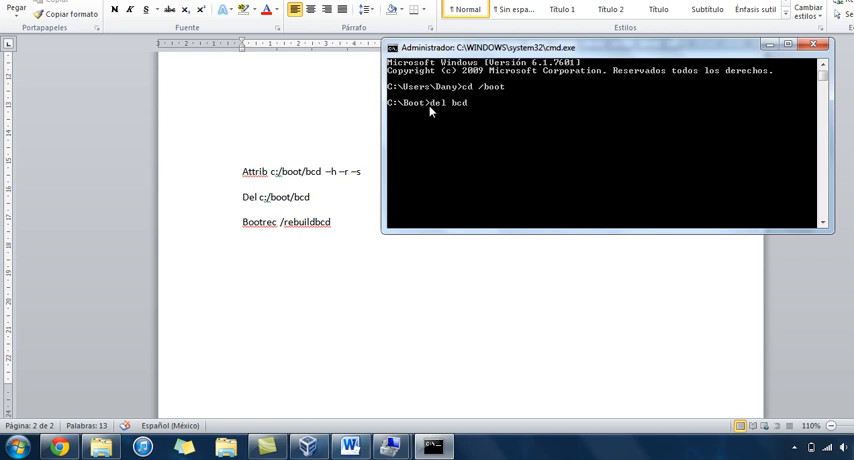
mouse_move(435, 111)
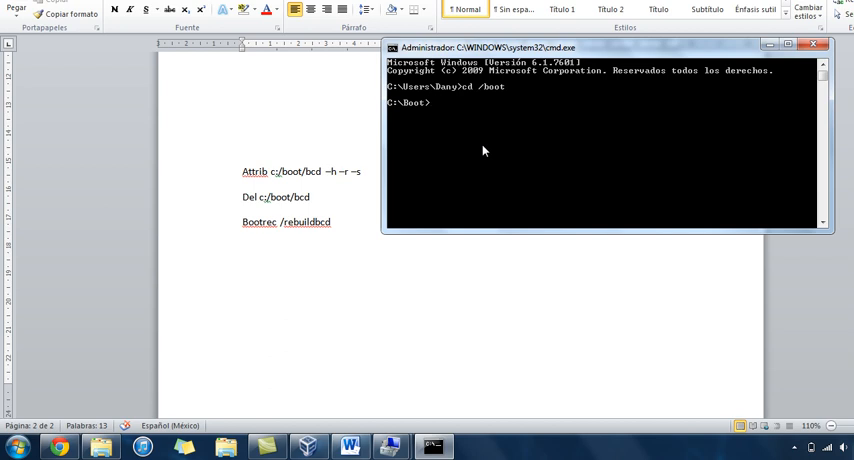
text(B)
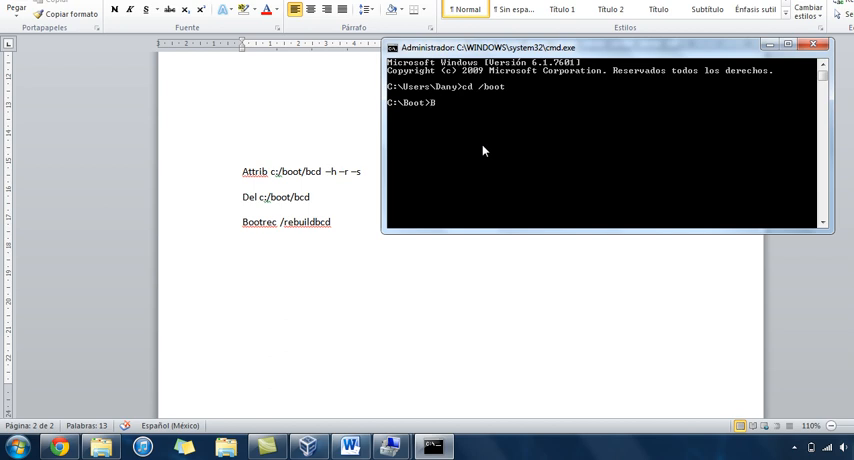
text(ootrec)
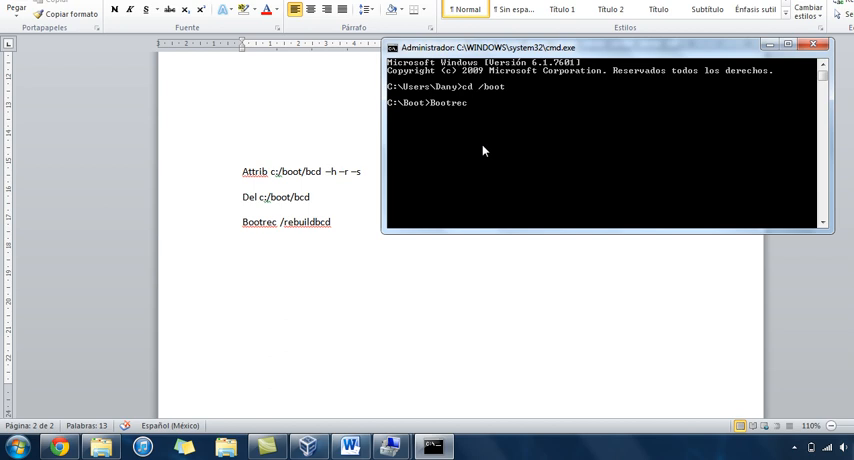
text(/rebu)
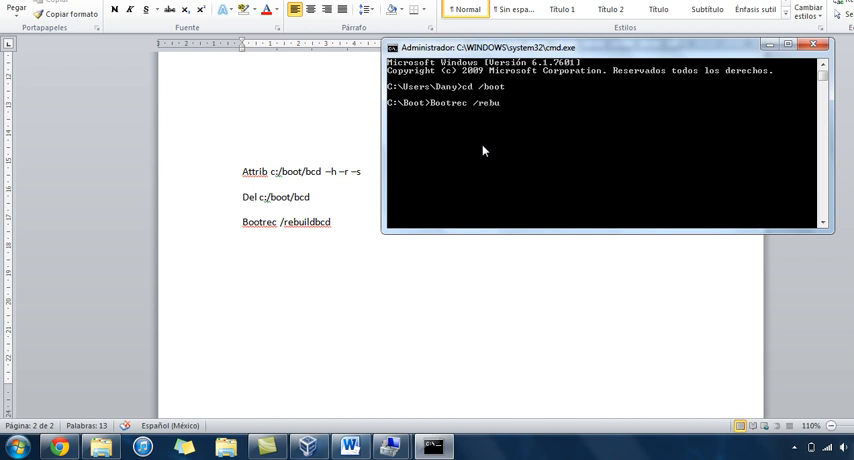
text(ild)
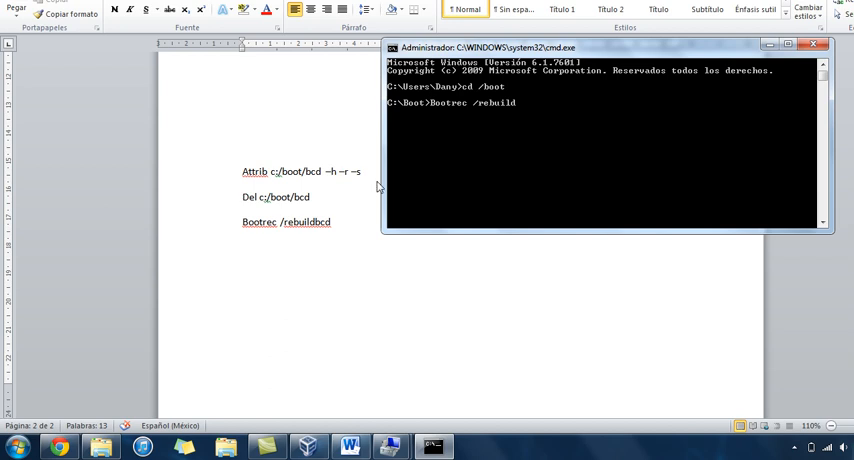
mouse_move(490, 142)
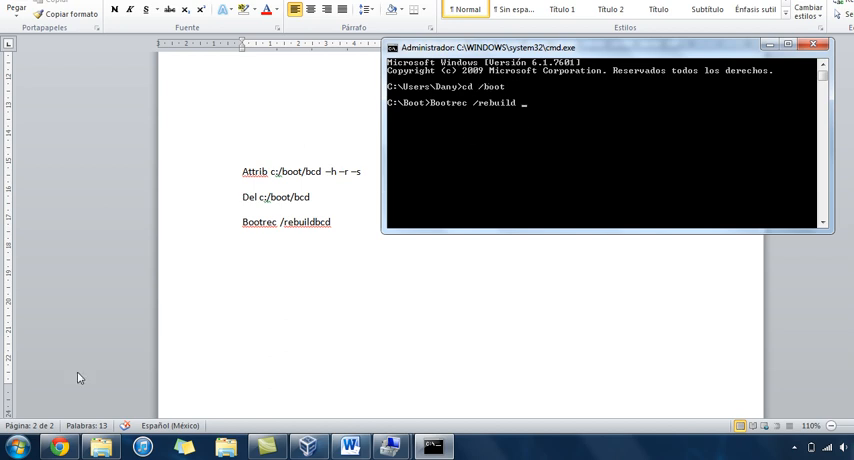
click(17, 446)
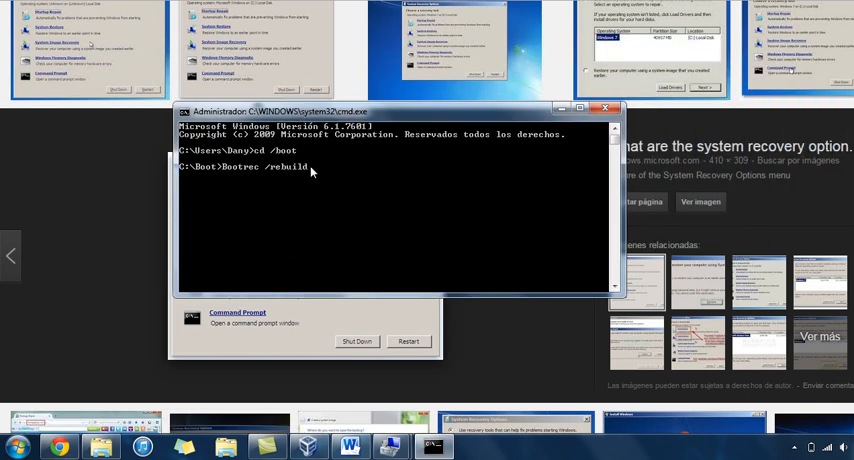
Hide the command window and scroll up the System Recovery Options image results
key(Return)
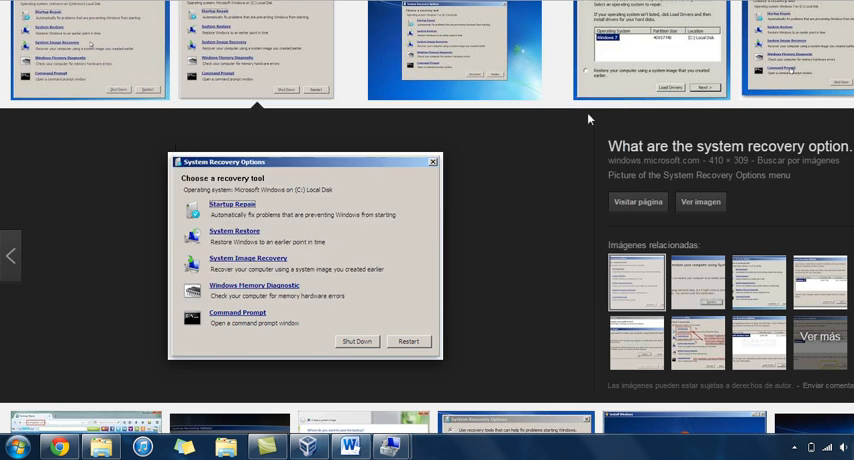
mouse_move(113, 352)
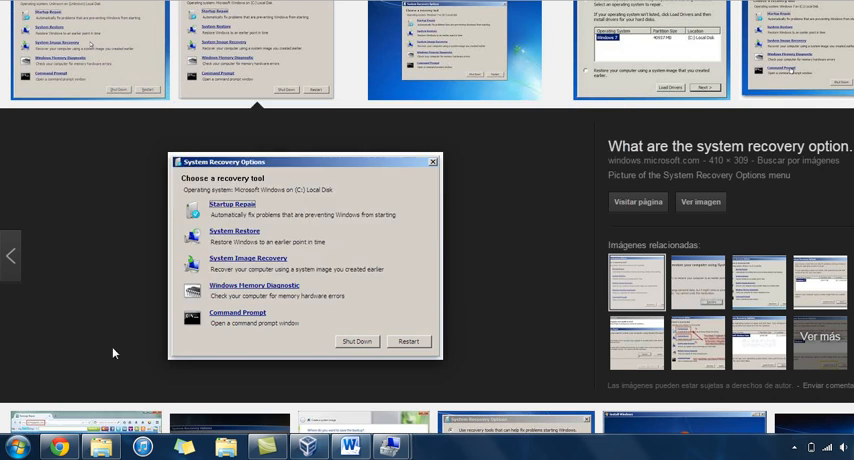
mouse_move(287, 363)
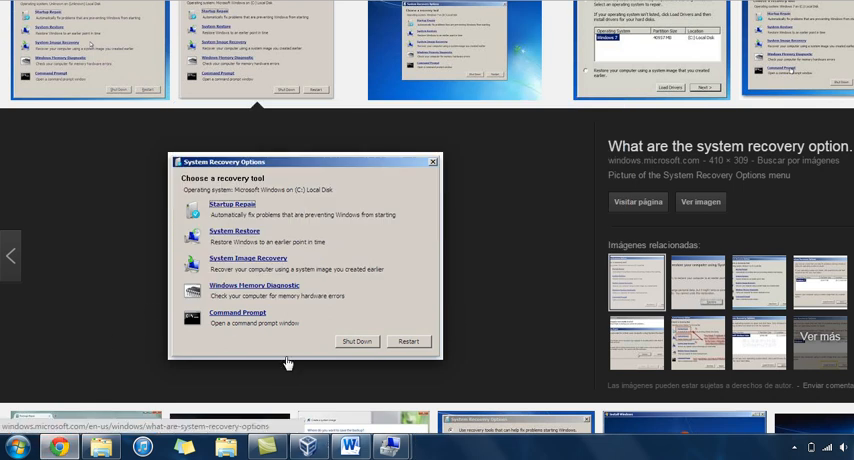
scroll(up, 3)
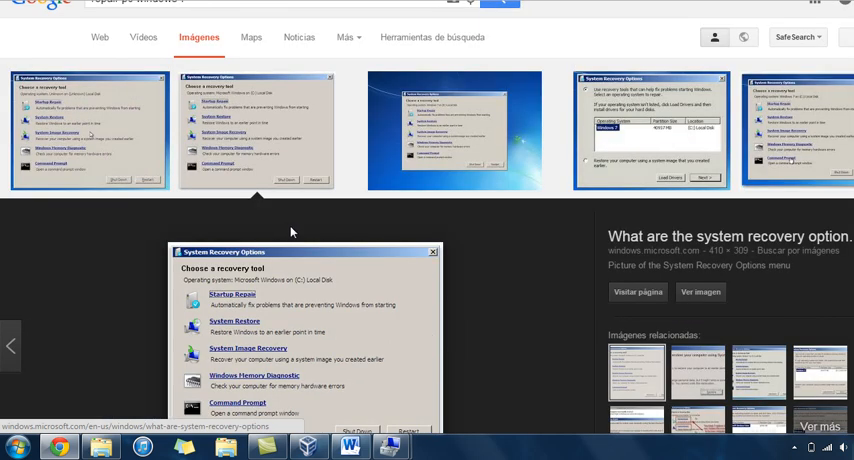